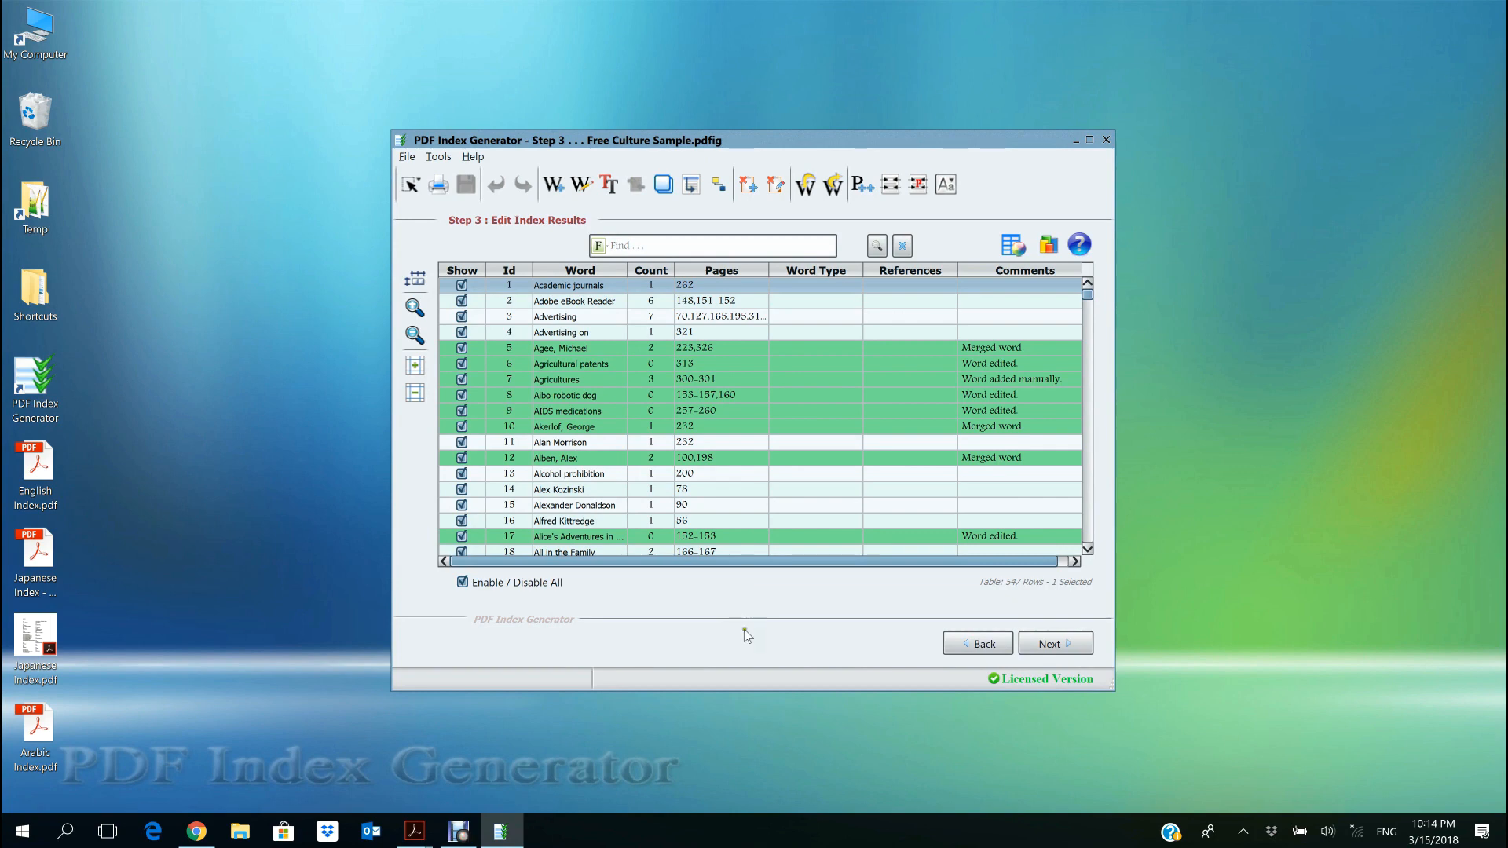
pyautogui.moveTo(749, 642)
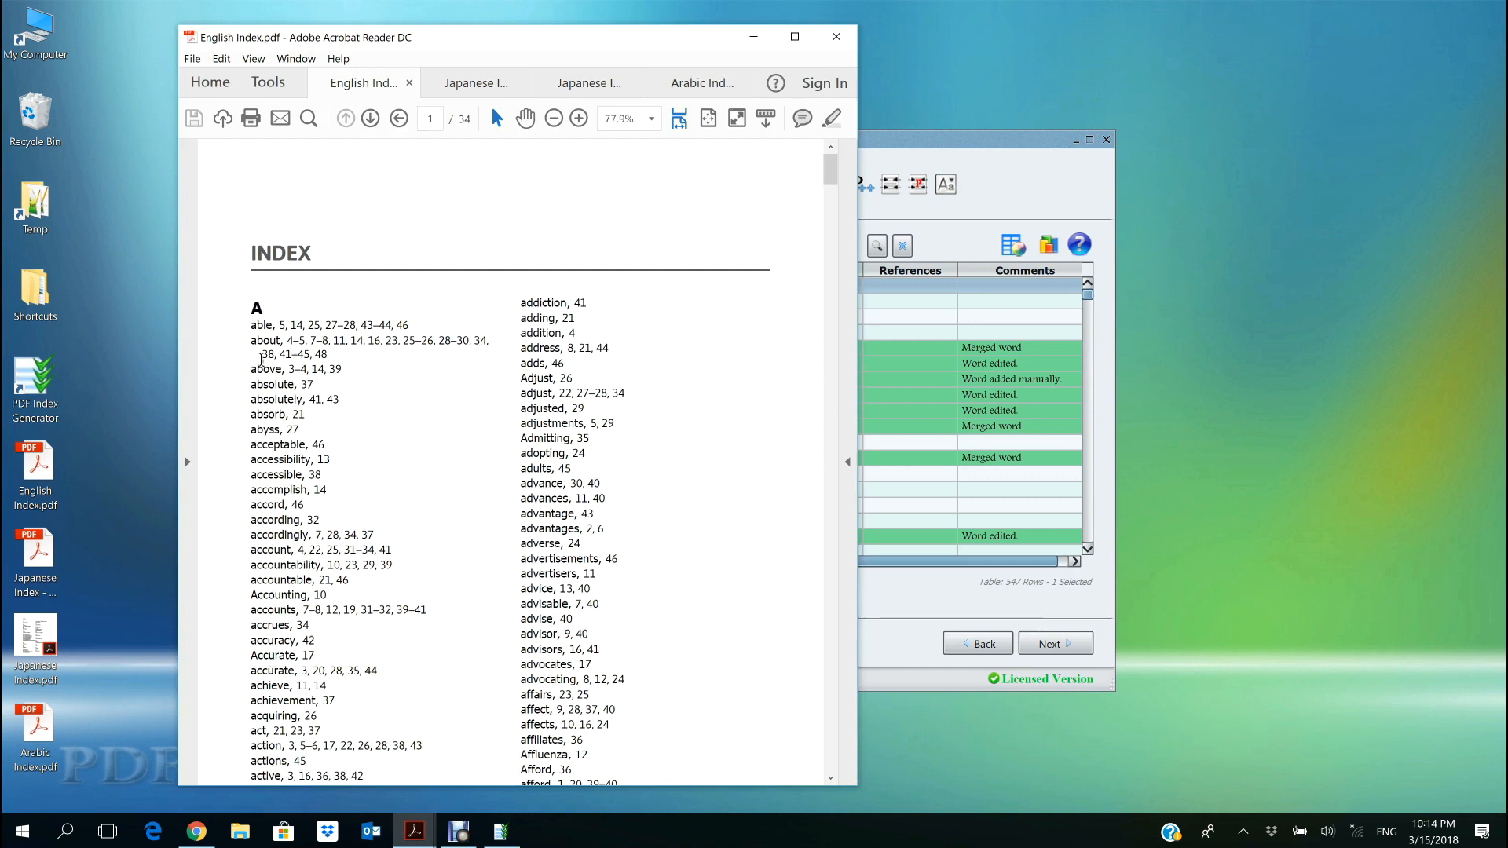
# - Select and deselect English index entries, then view the garbled Japanese Index v2.5 PDF
pyautogui.moveTo(254, 325); pyautogui.dragTo(313, 595)
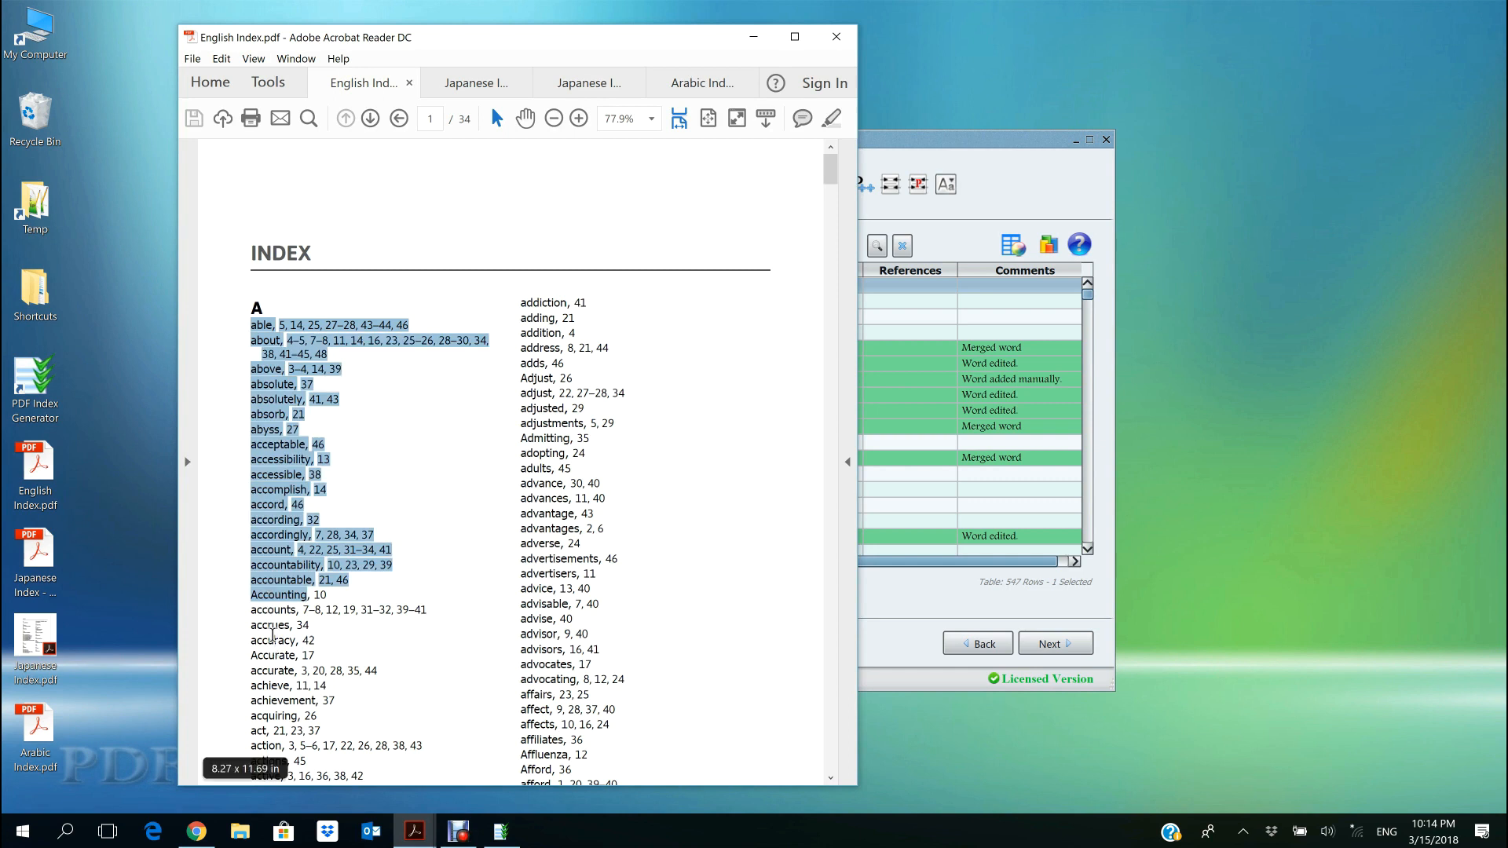
pyautogui.click(442, 648)
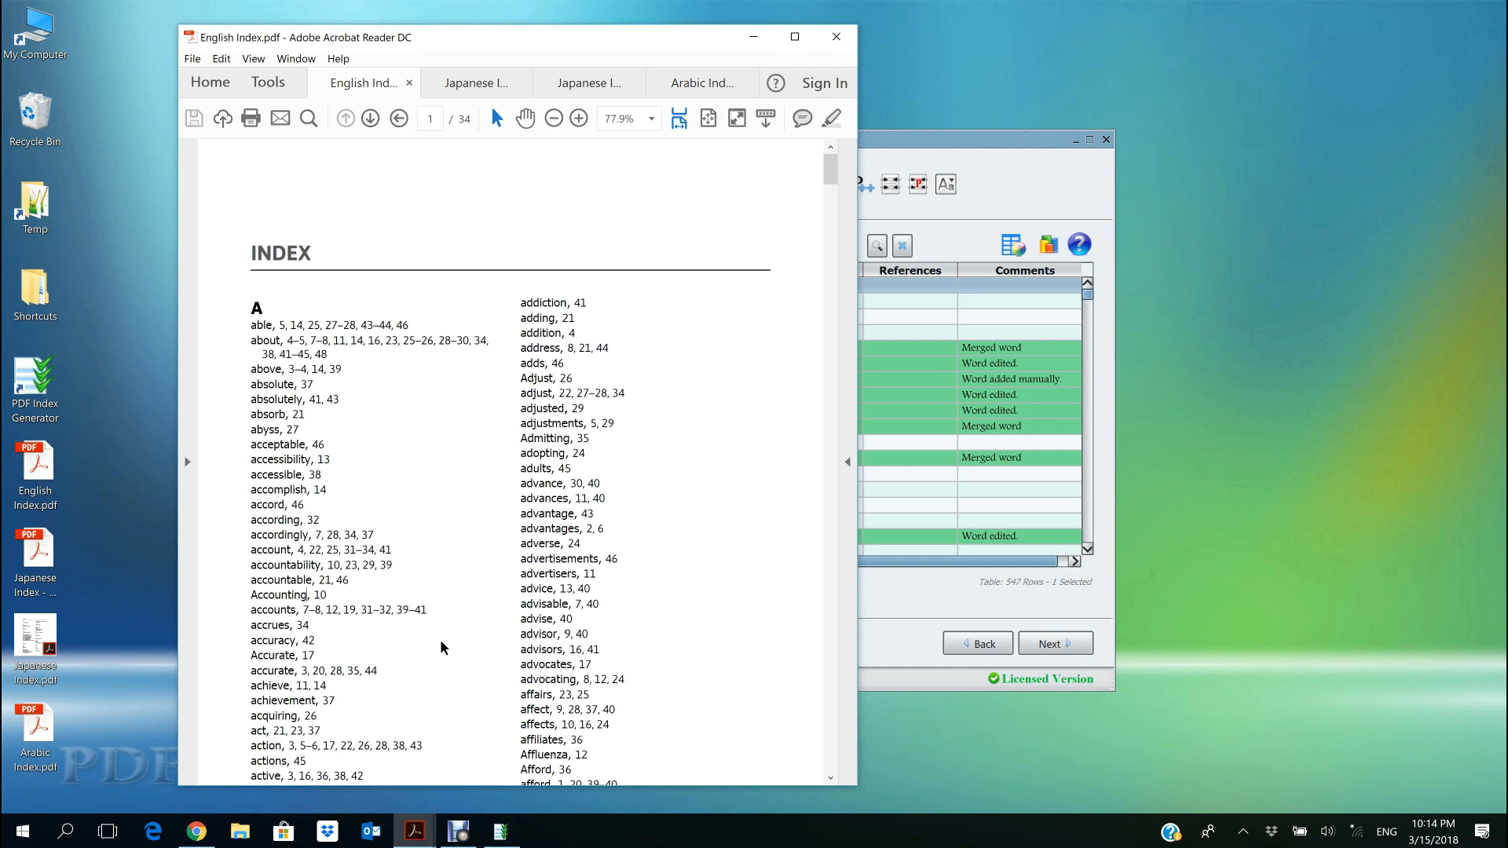
pyautogui.click(476, 82)
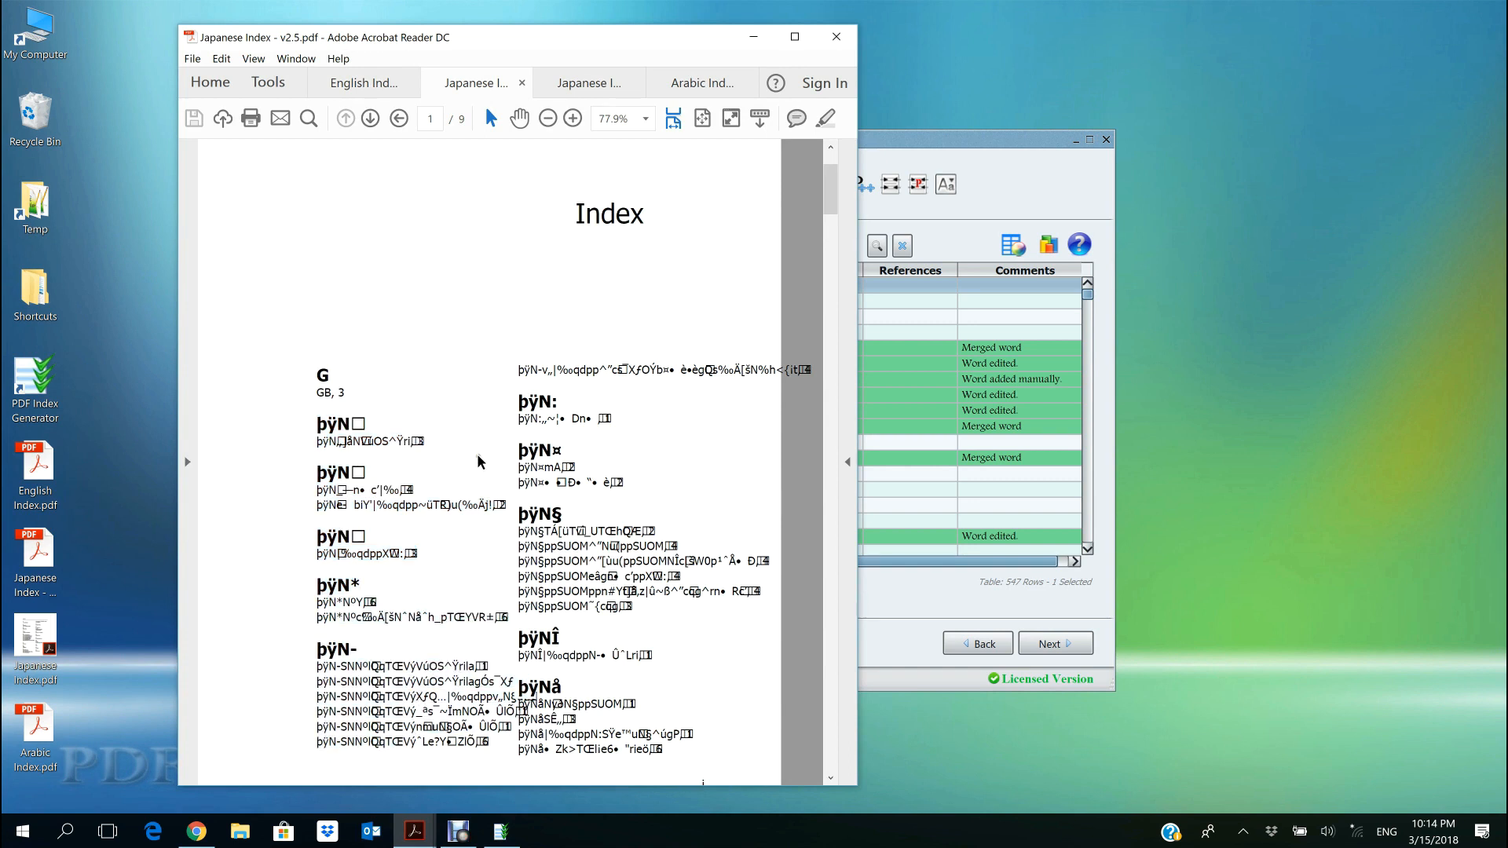
# - View the readable new Japanese and Arabic index PDFs, then return to PDF Index Generator
pyautogui.click(588, 83)
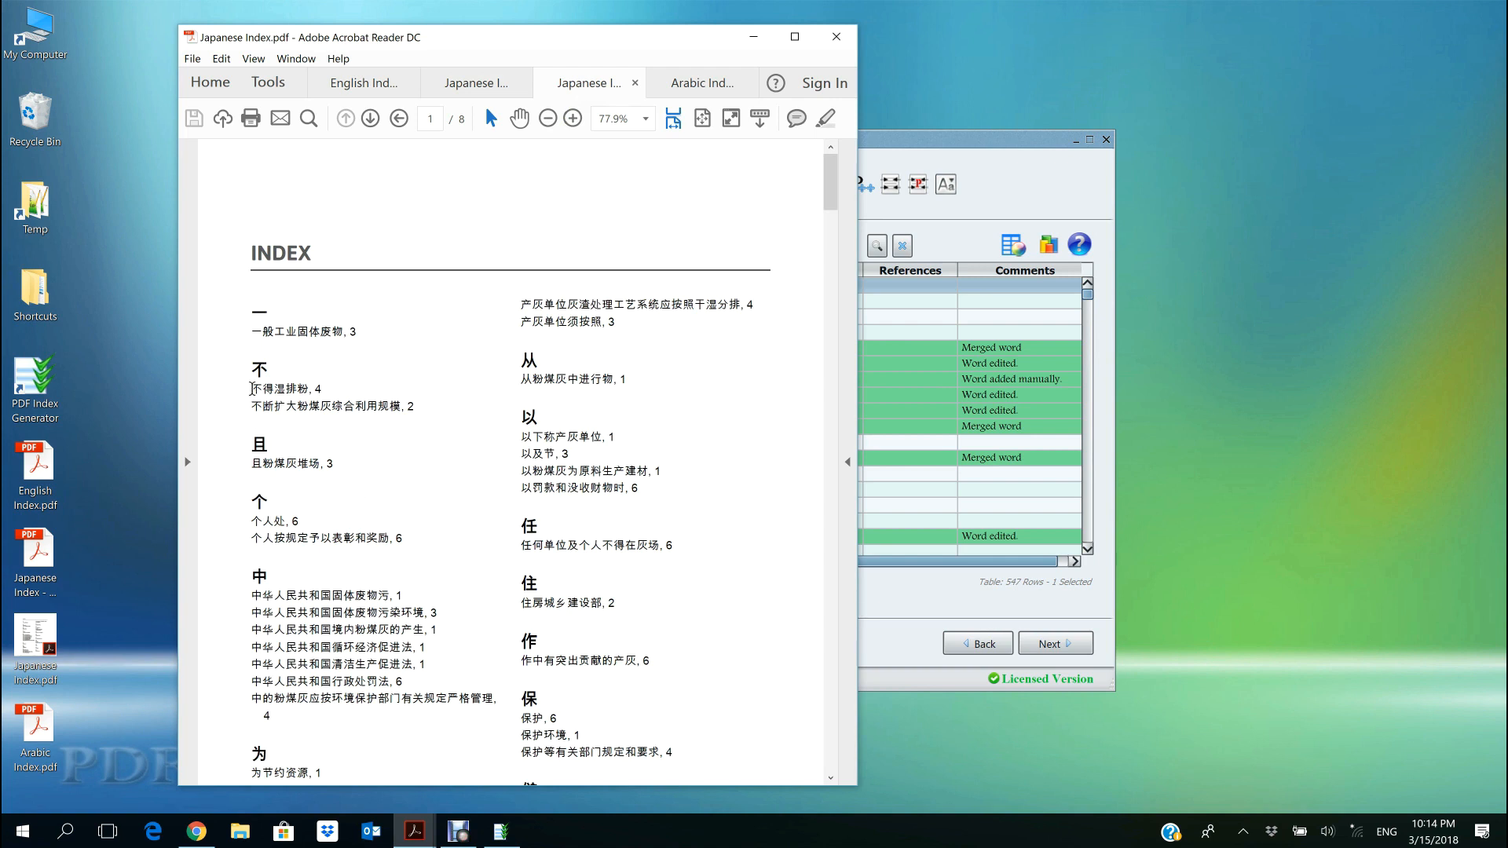
pyautogui.moveTo(250, 389); pyautogui.dragTo(442, 696)
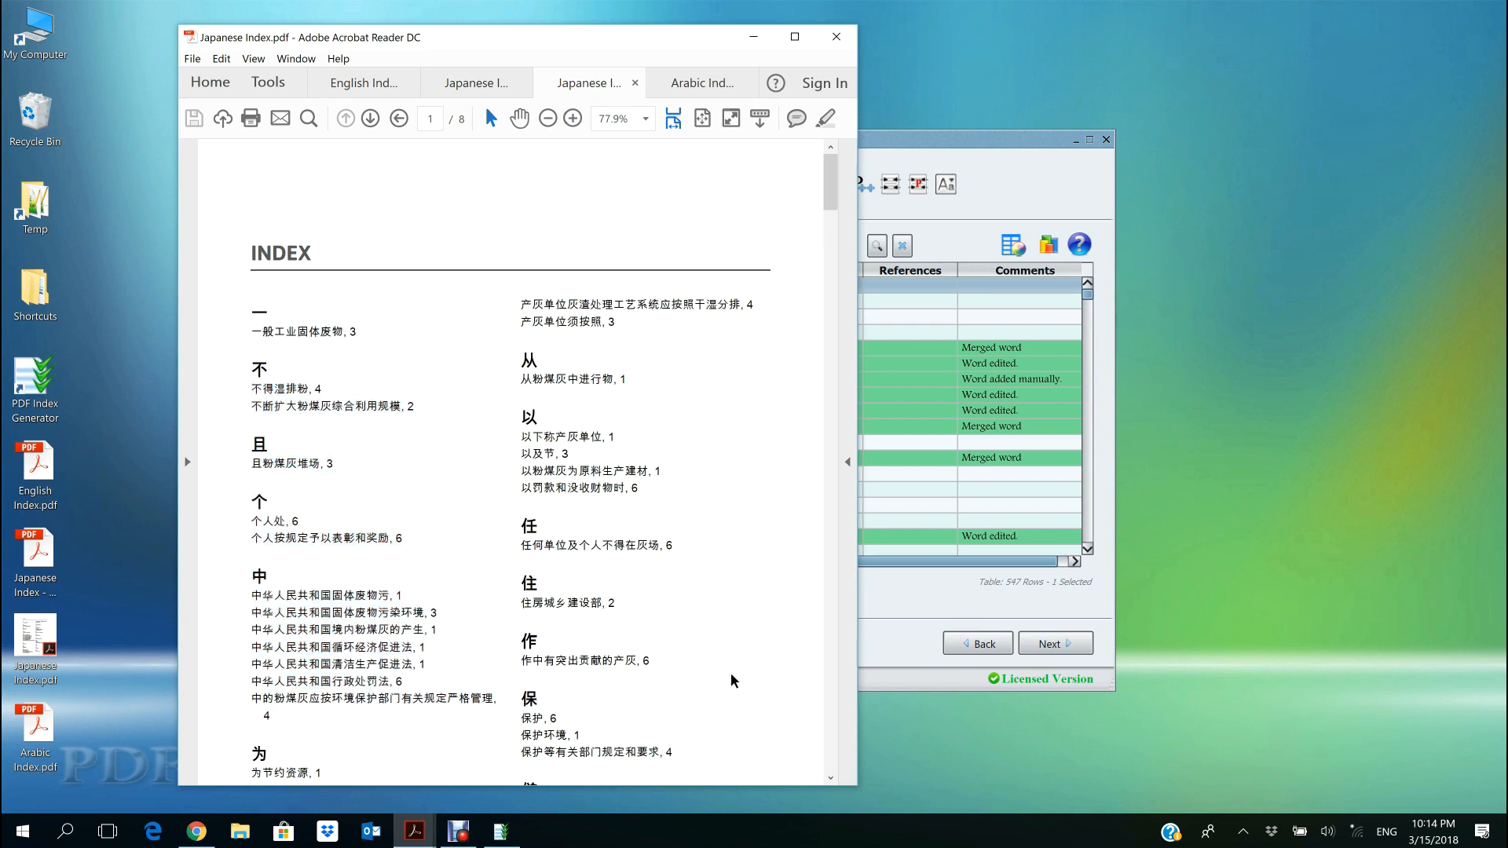
pyautogui.moveTo(697, 161)
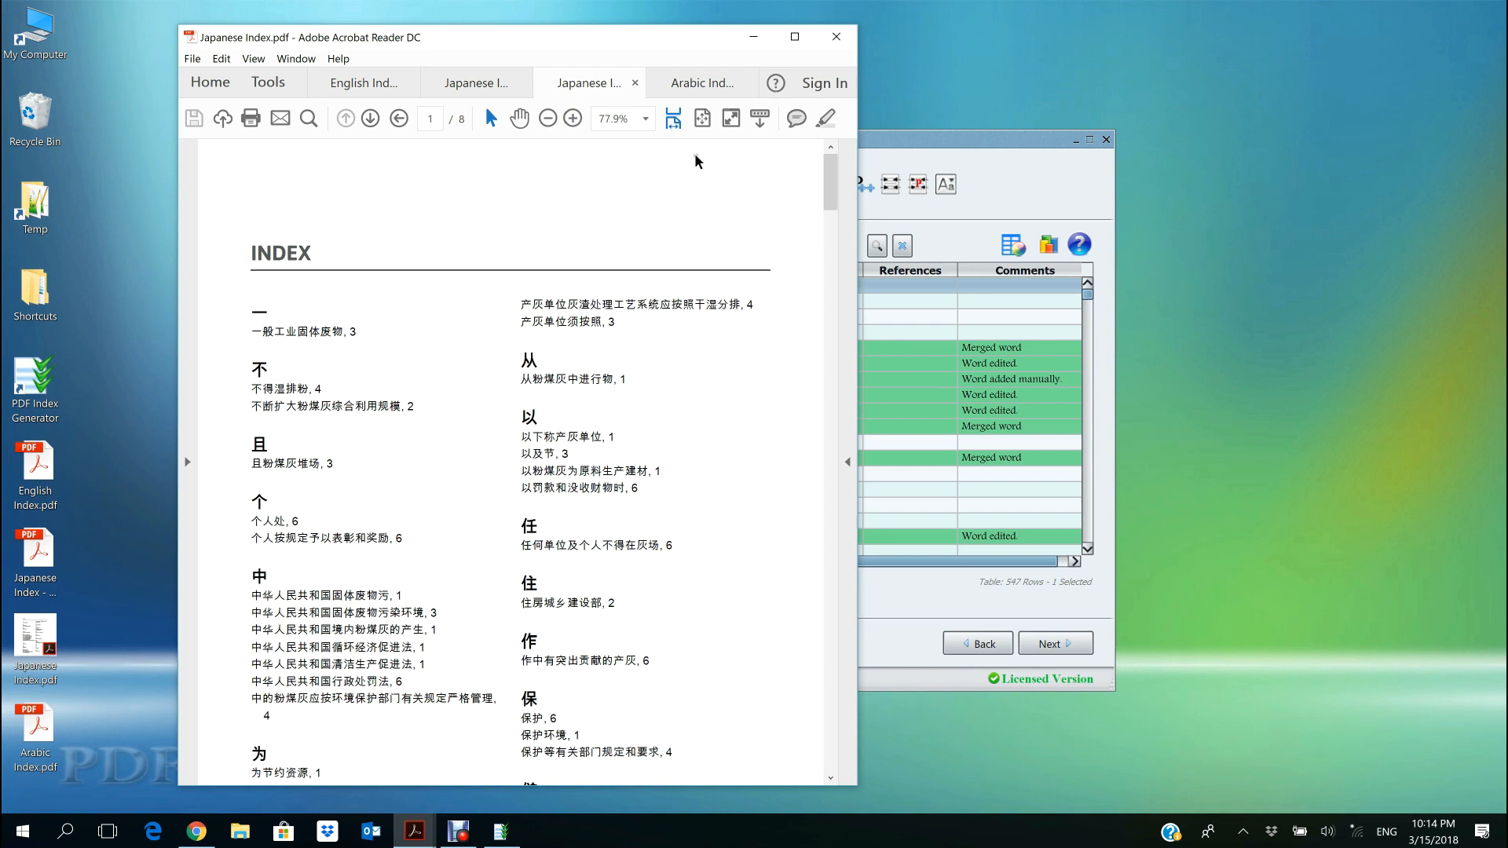
pyautogui.click(702, 82)
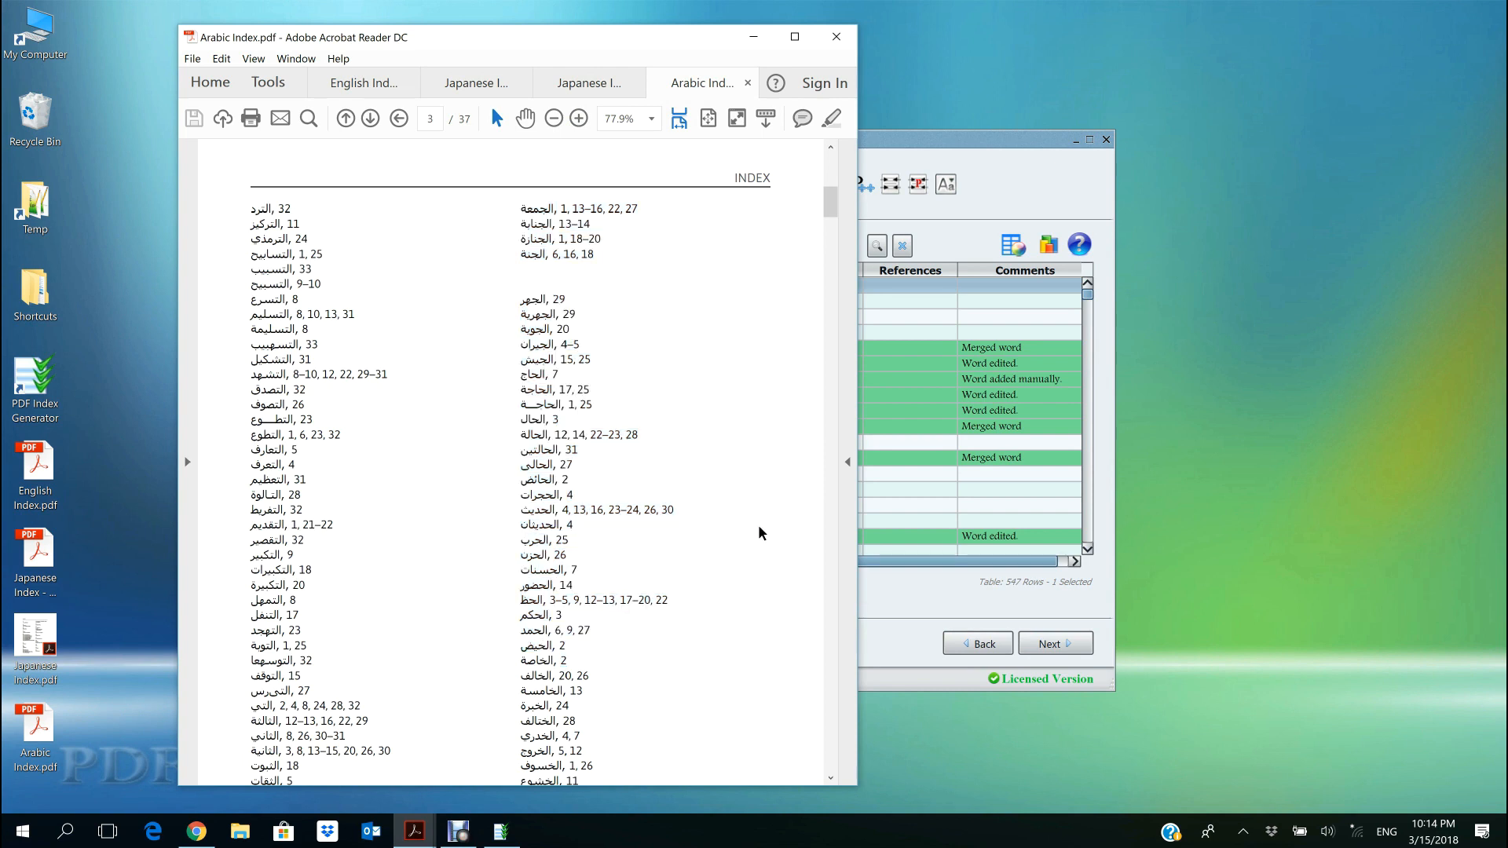
pyautogui.click(500, 831)
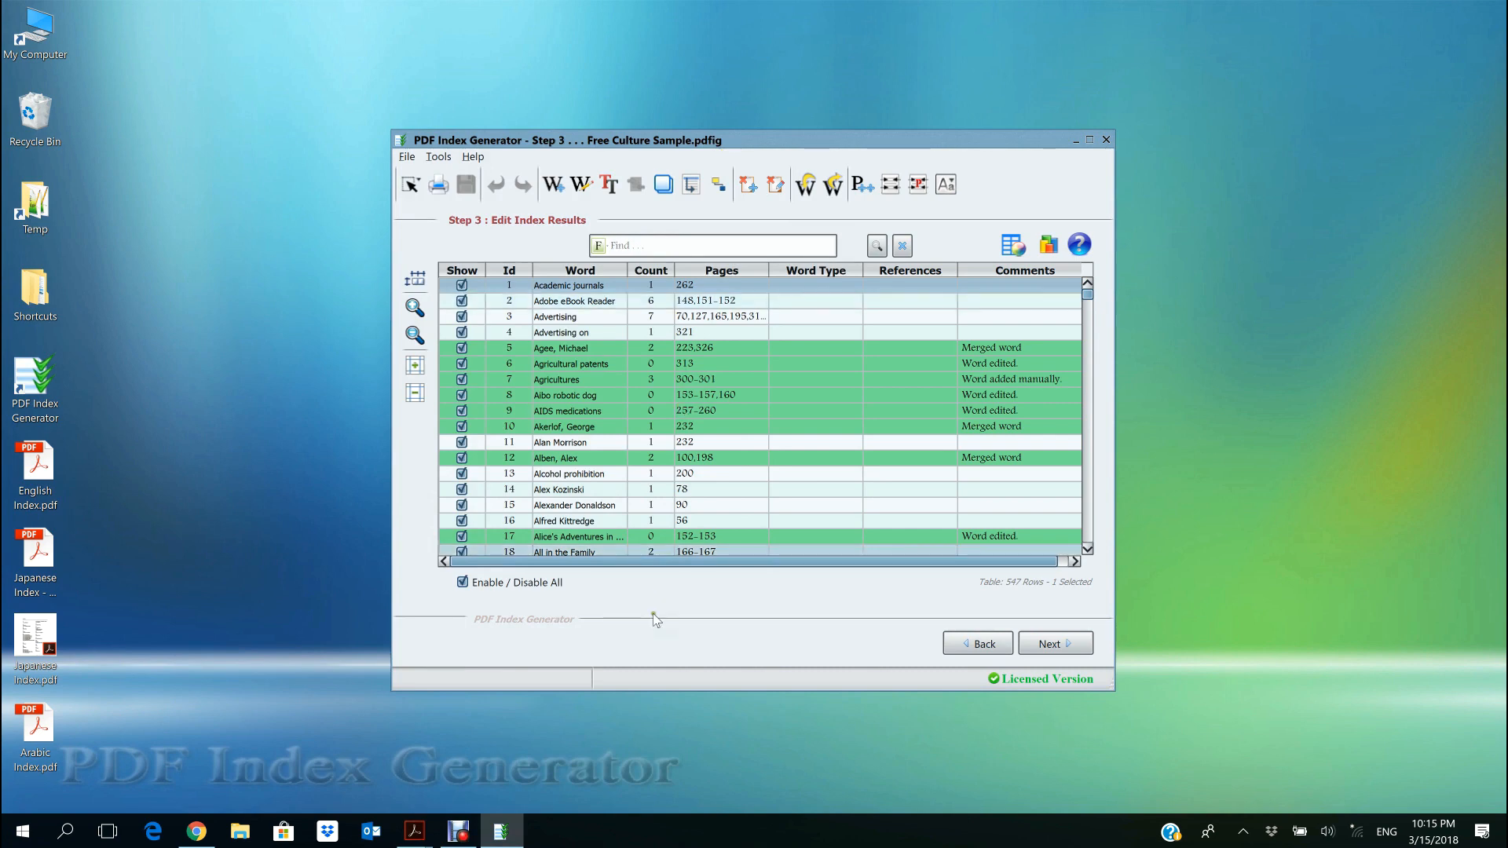
pyautogui.click(438, 157)
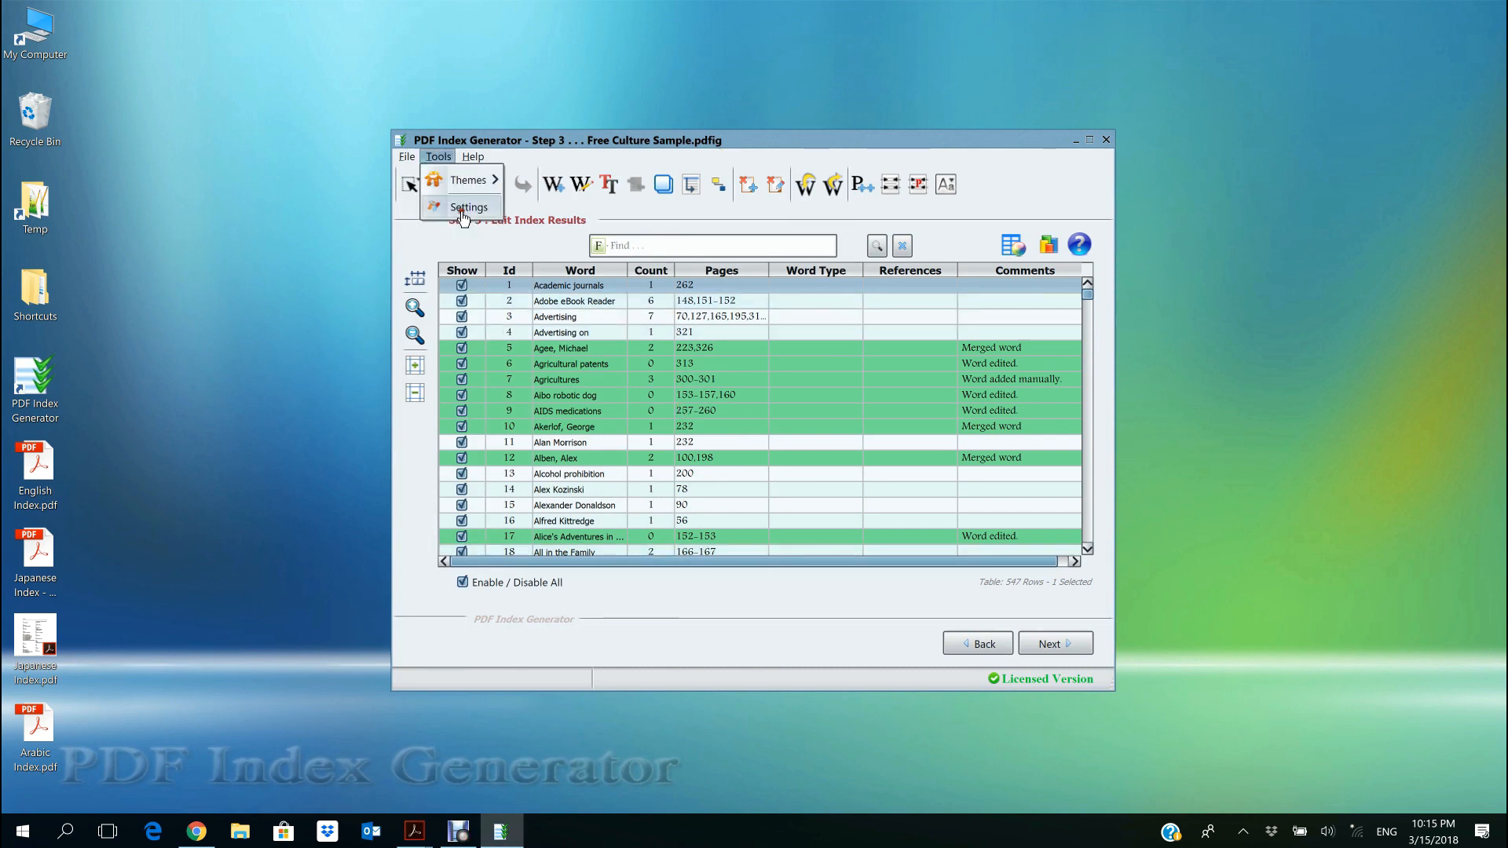
pyautogui.click(470, 207)
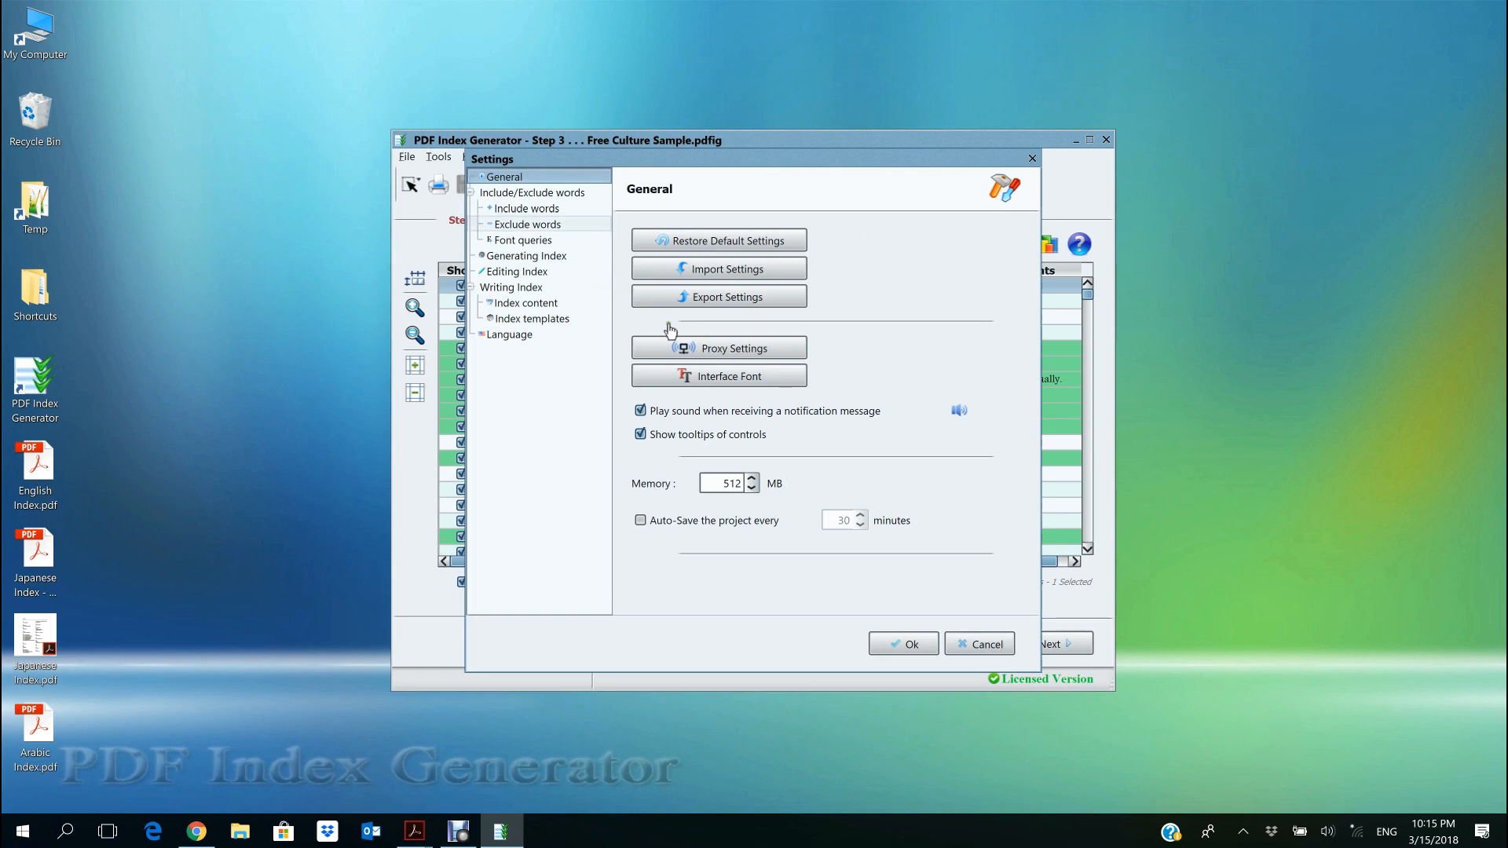
pyautogui.moveTo(721, 376)
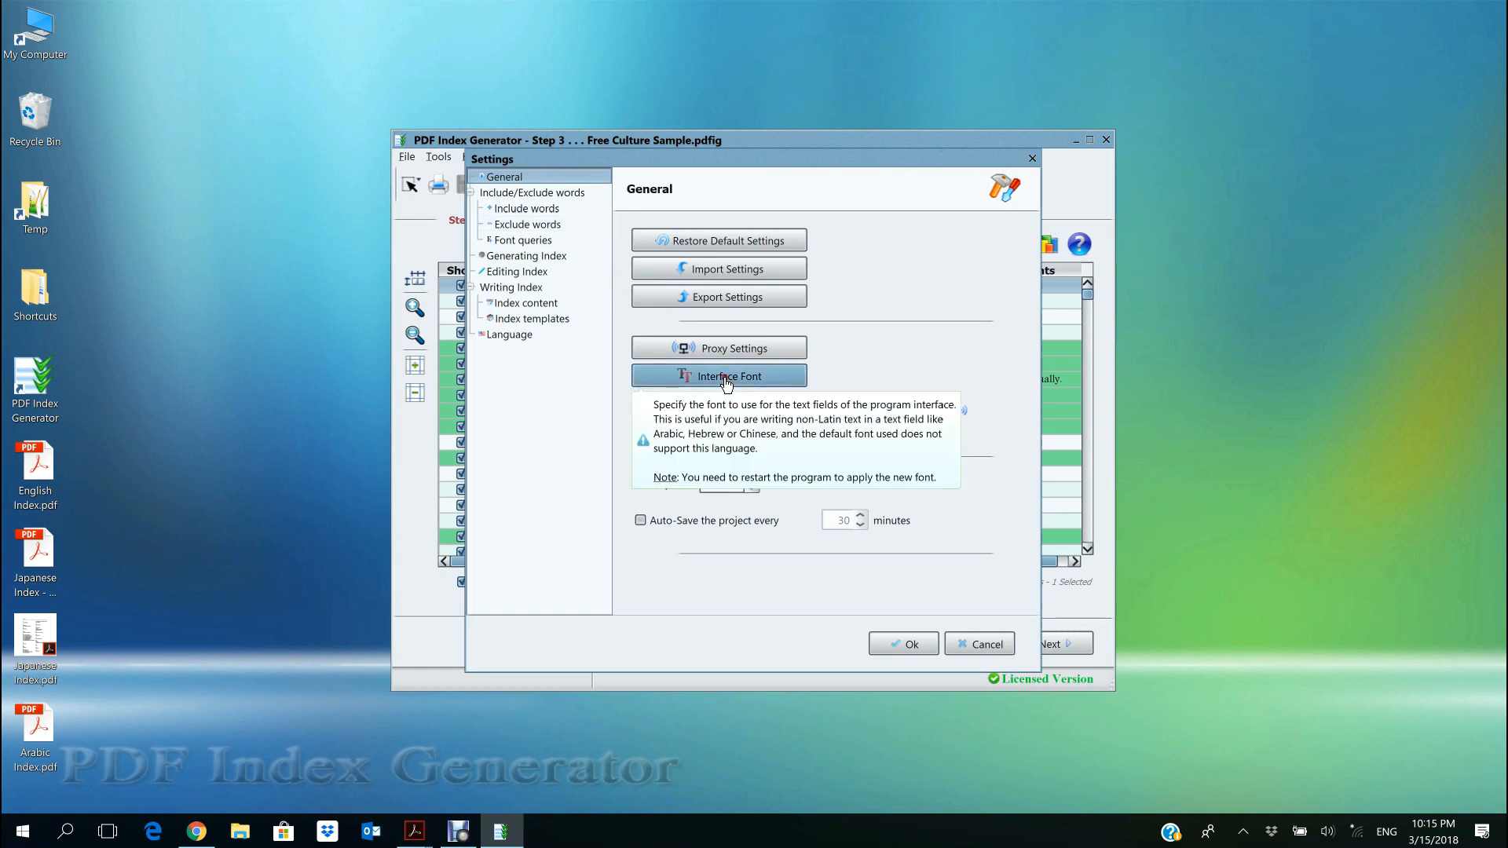
pyautogui.click(718, 376)
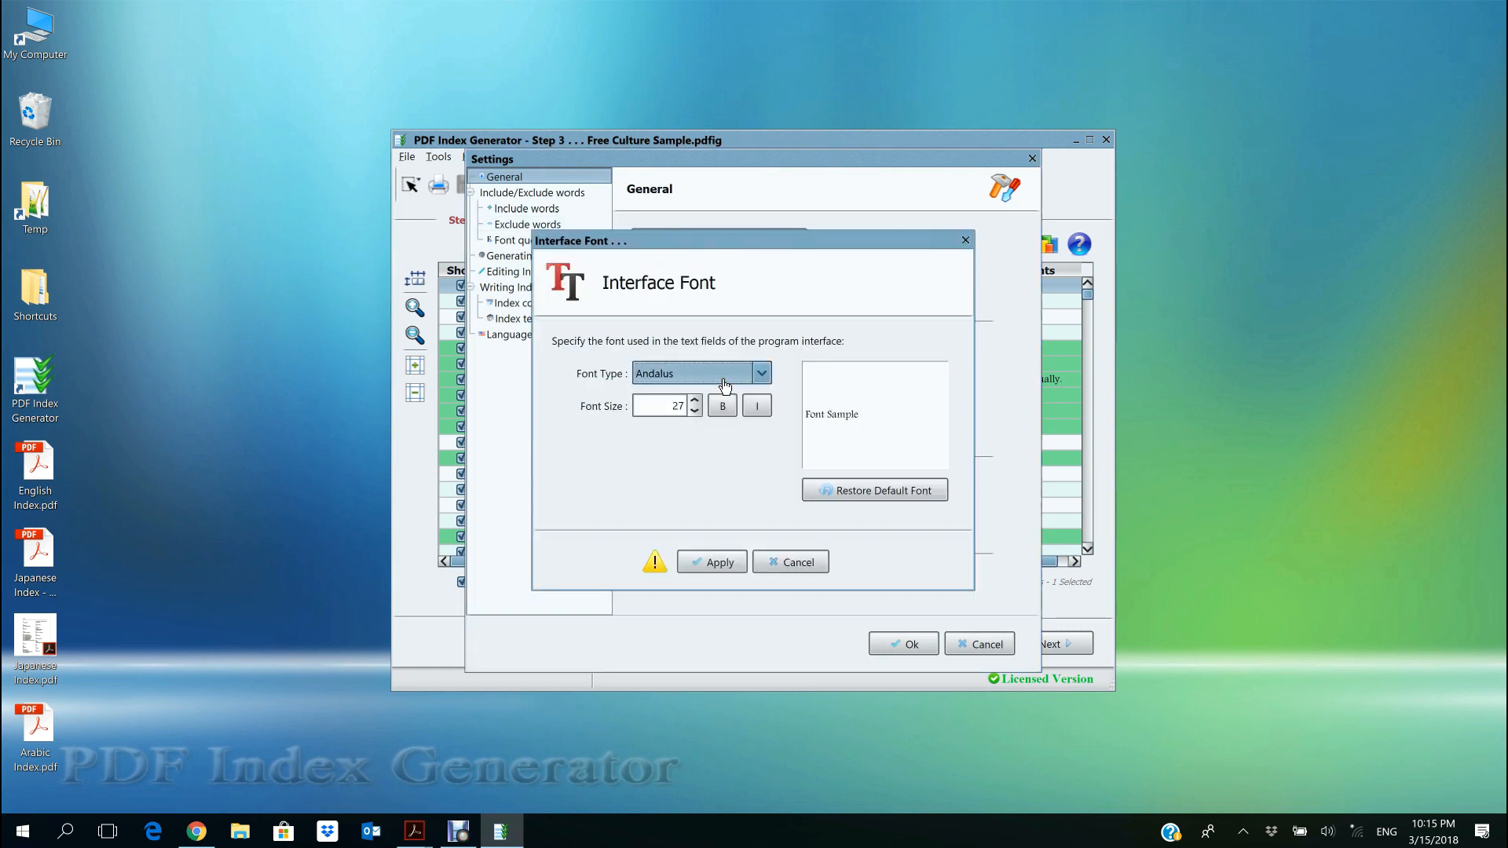
pyautogui.click(762, 373)
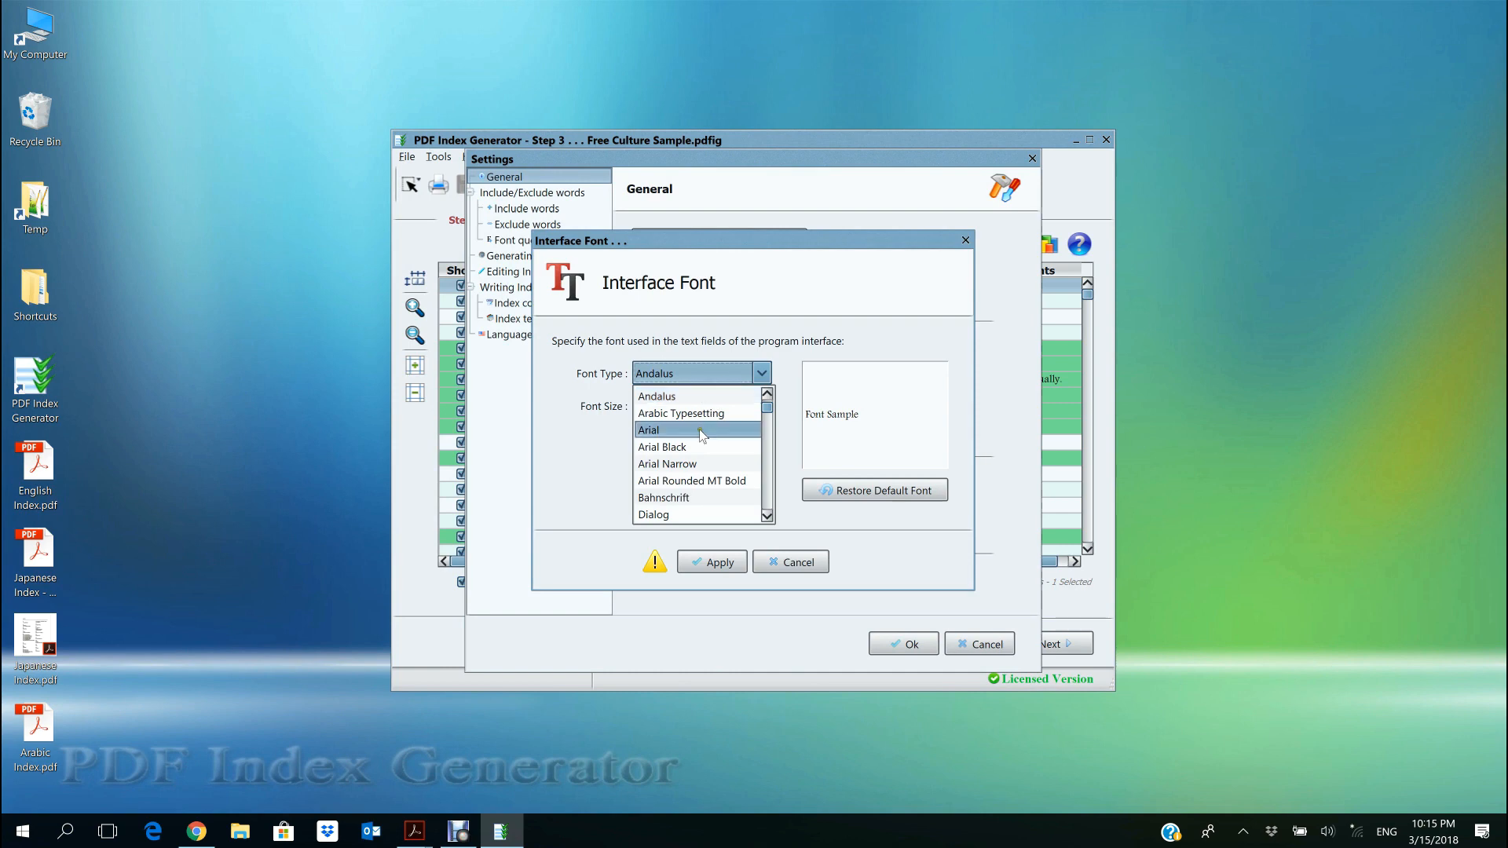
pyautogui.click(649, 430)
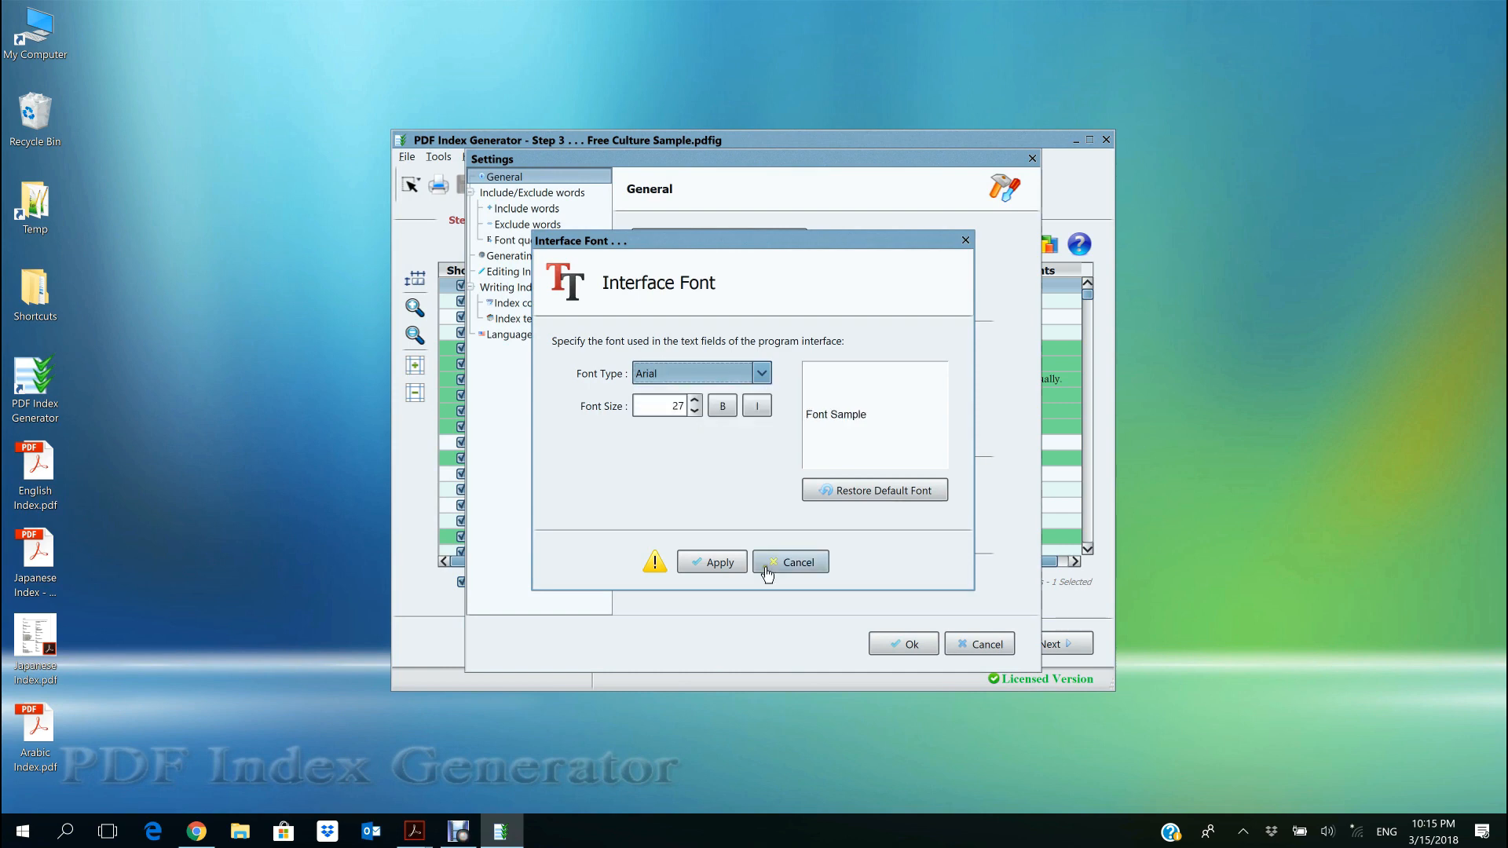
pyautogui.click(791, 561)
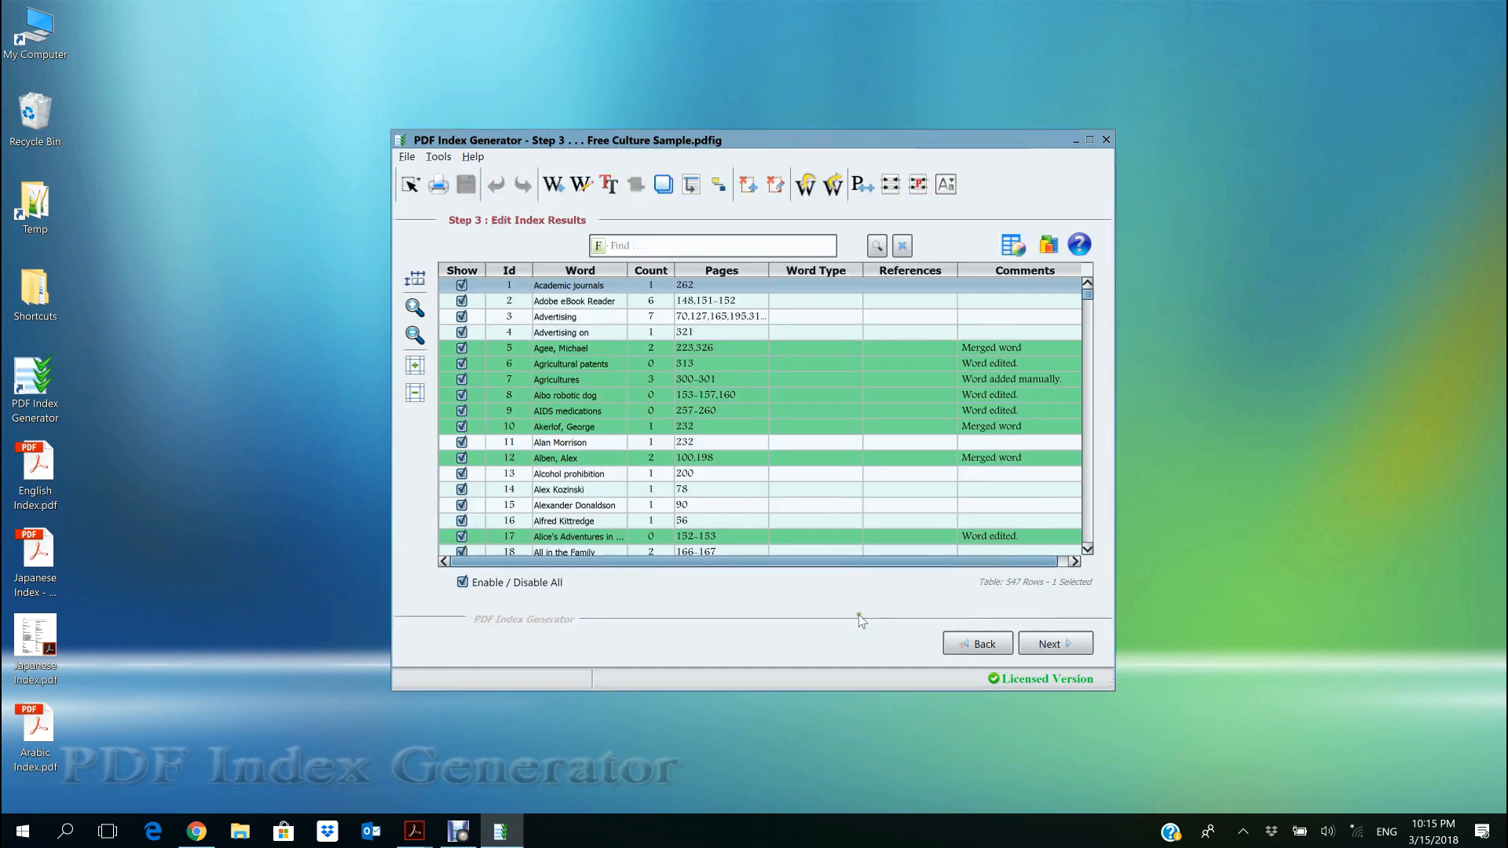
pyautogui.moveTo(755, 597)
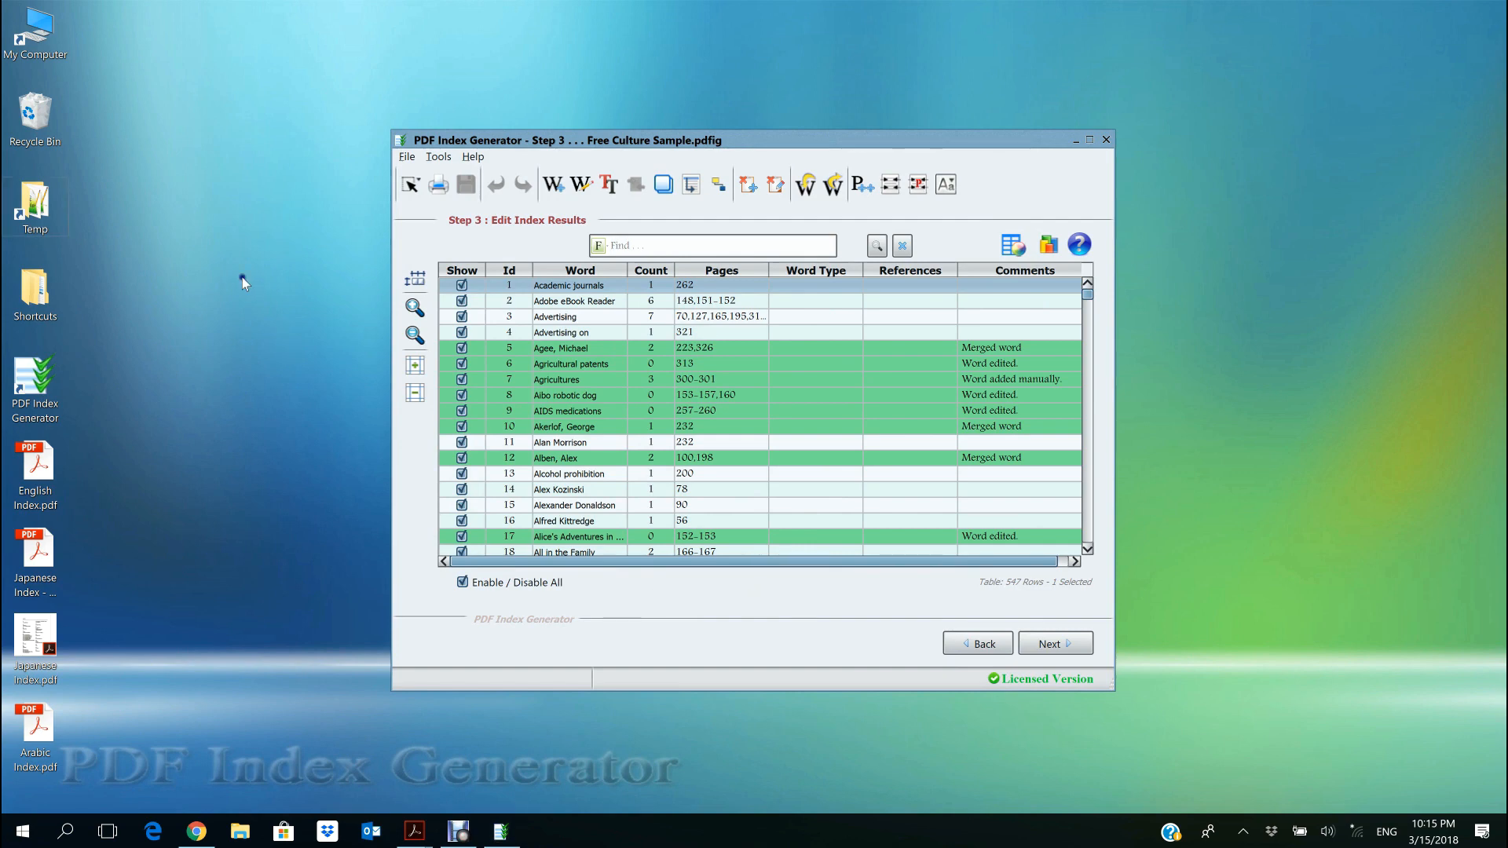
pyautogui.moveTo(140, 476)
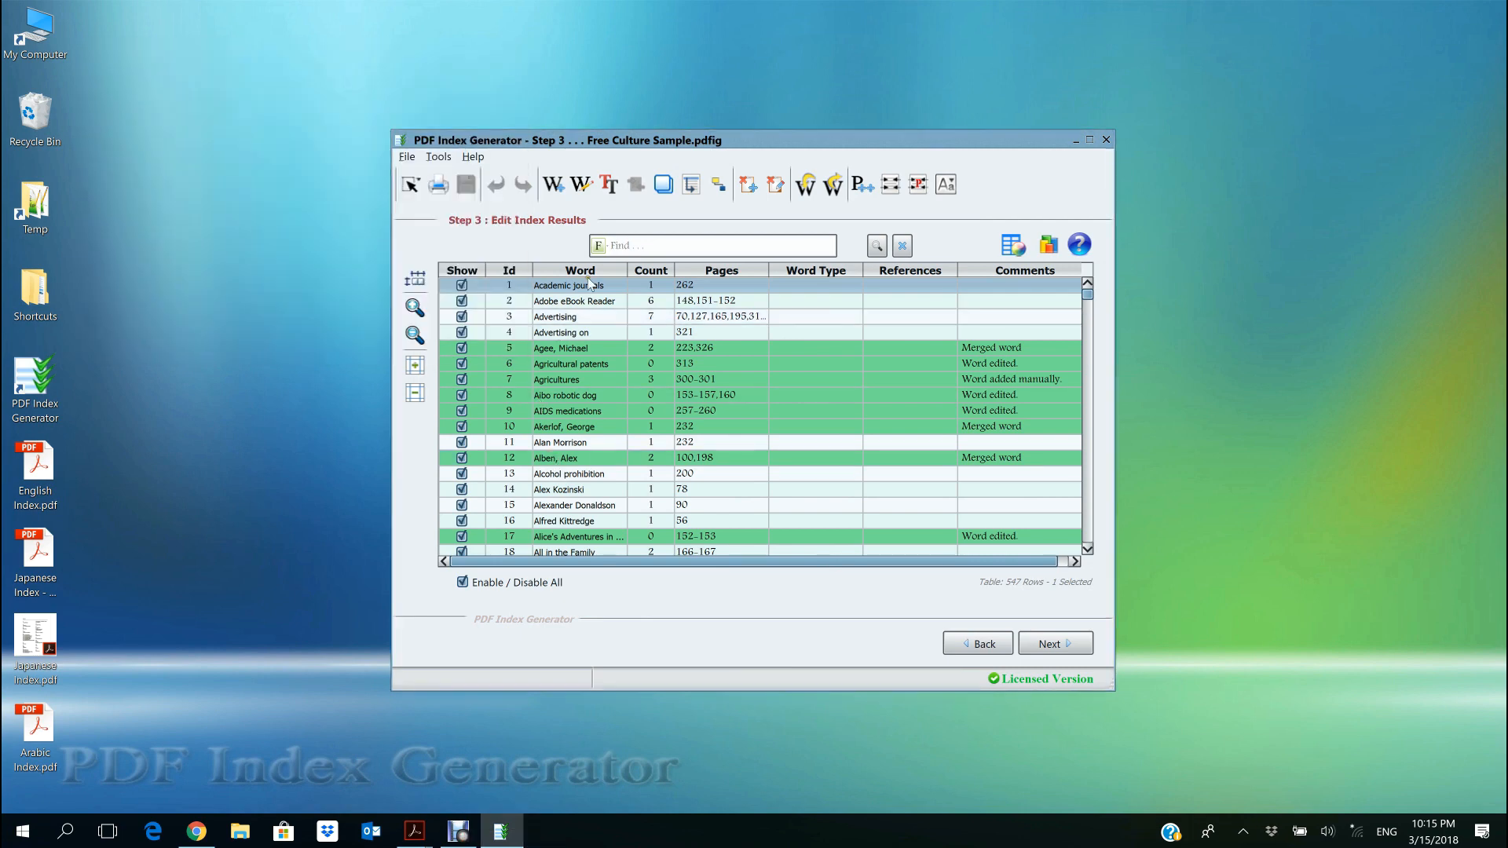
pyautogui.moveTo(725, 600)
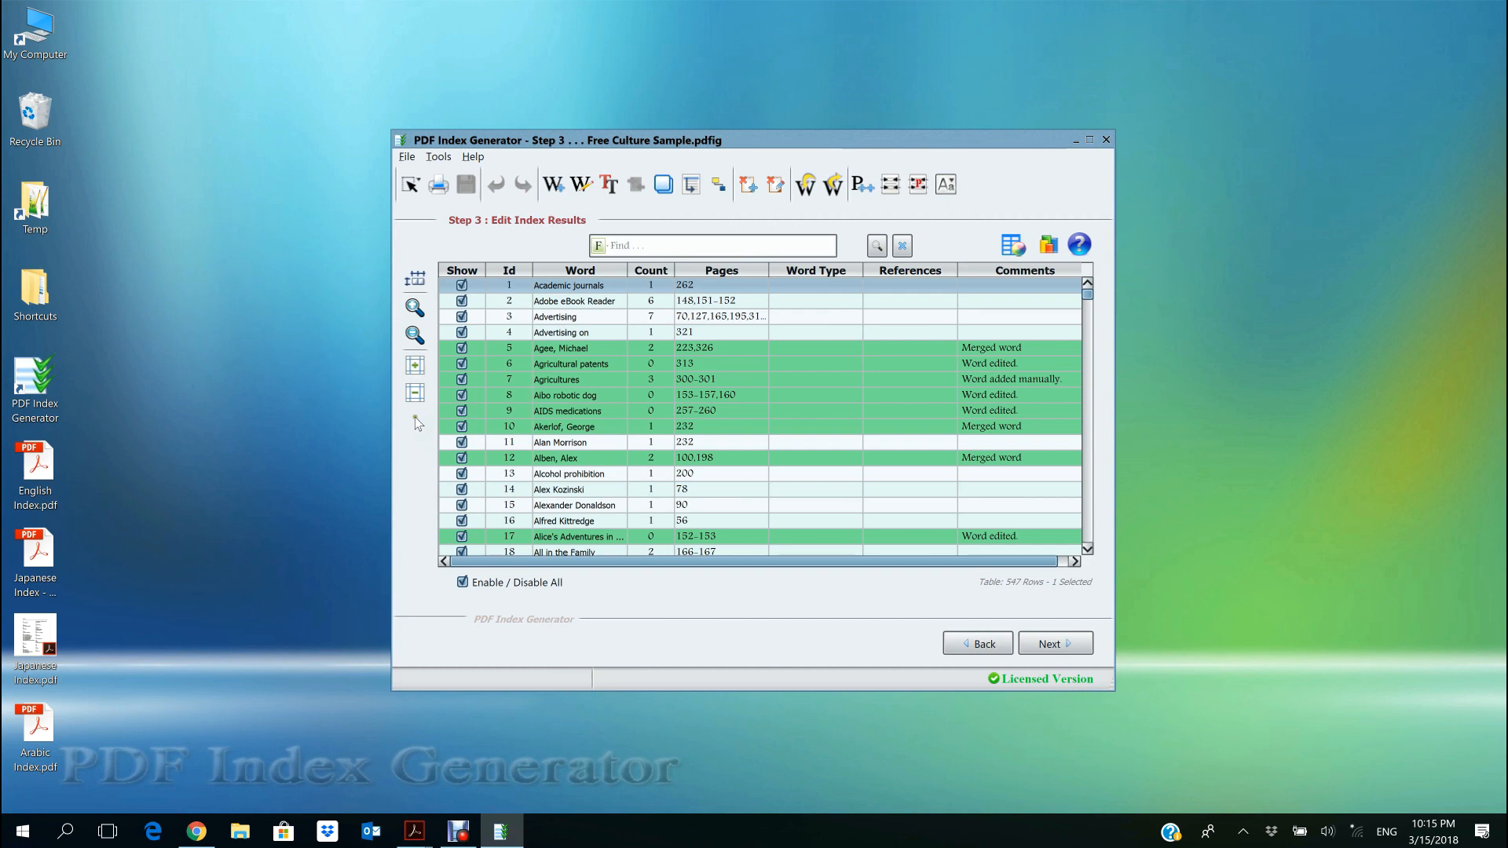
pyautogui.moveTo(417, 421)
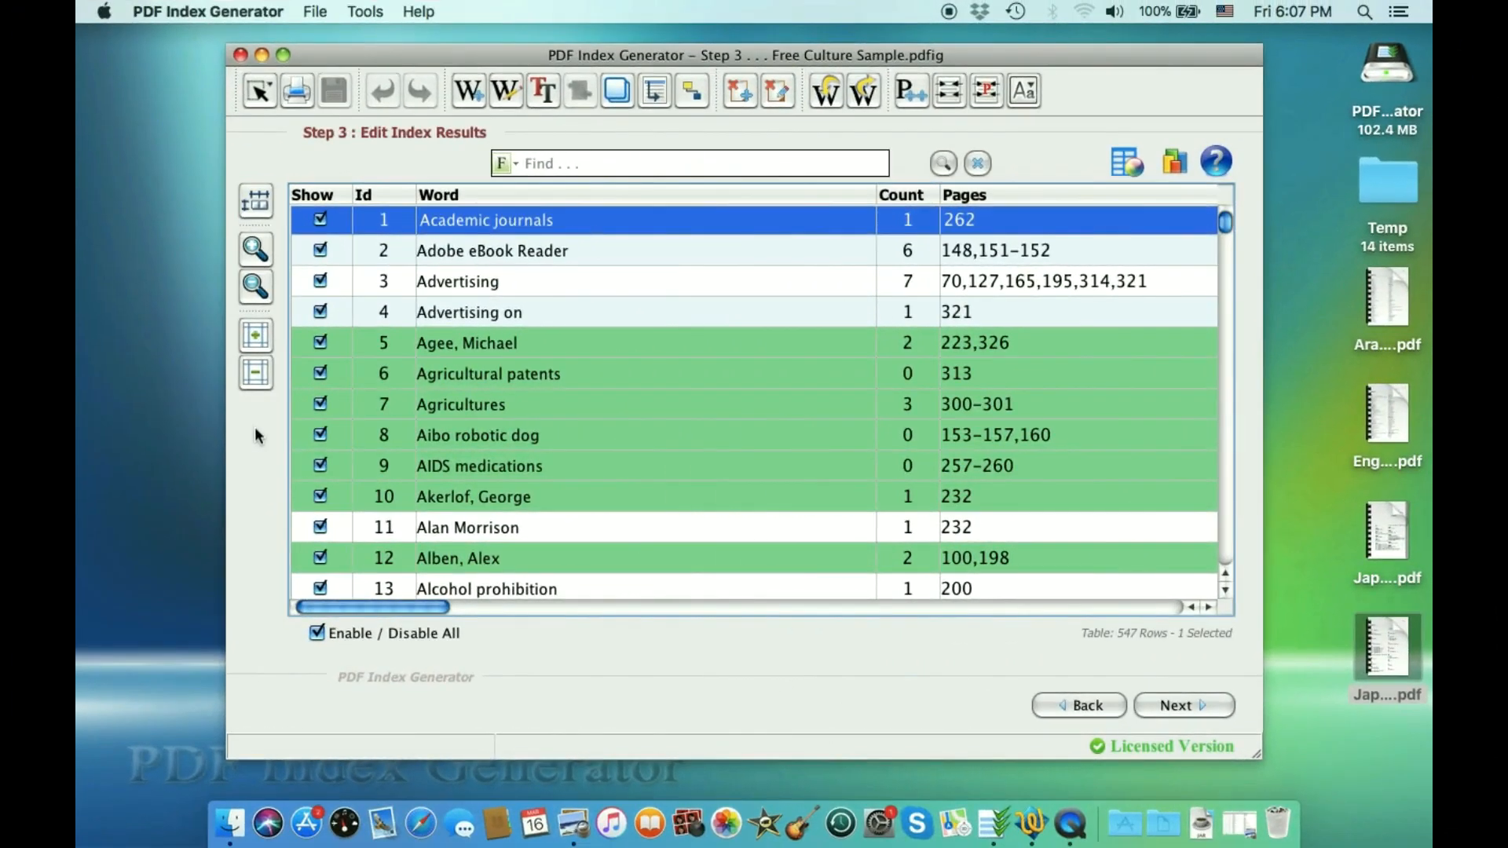
pyautogui.moveTo(298, 438)
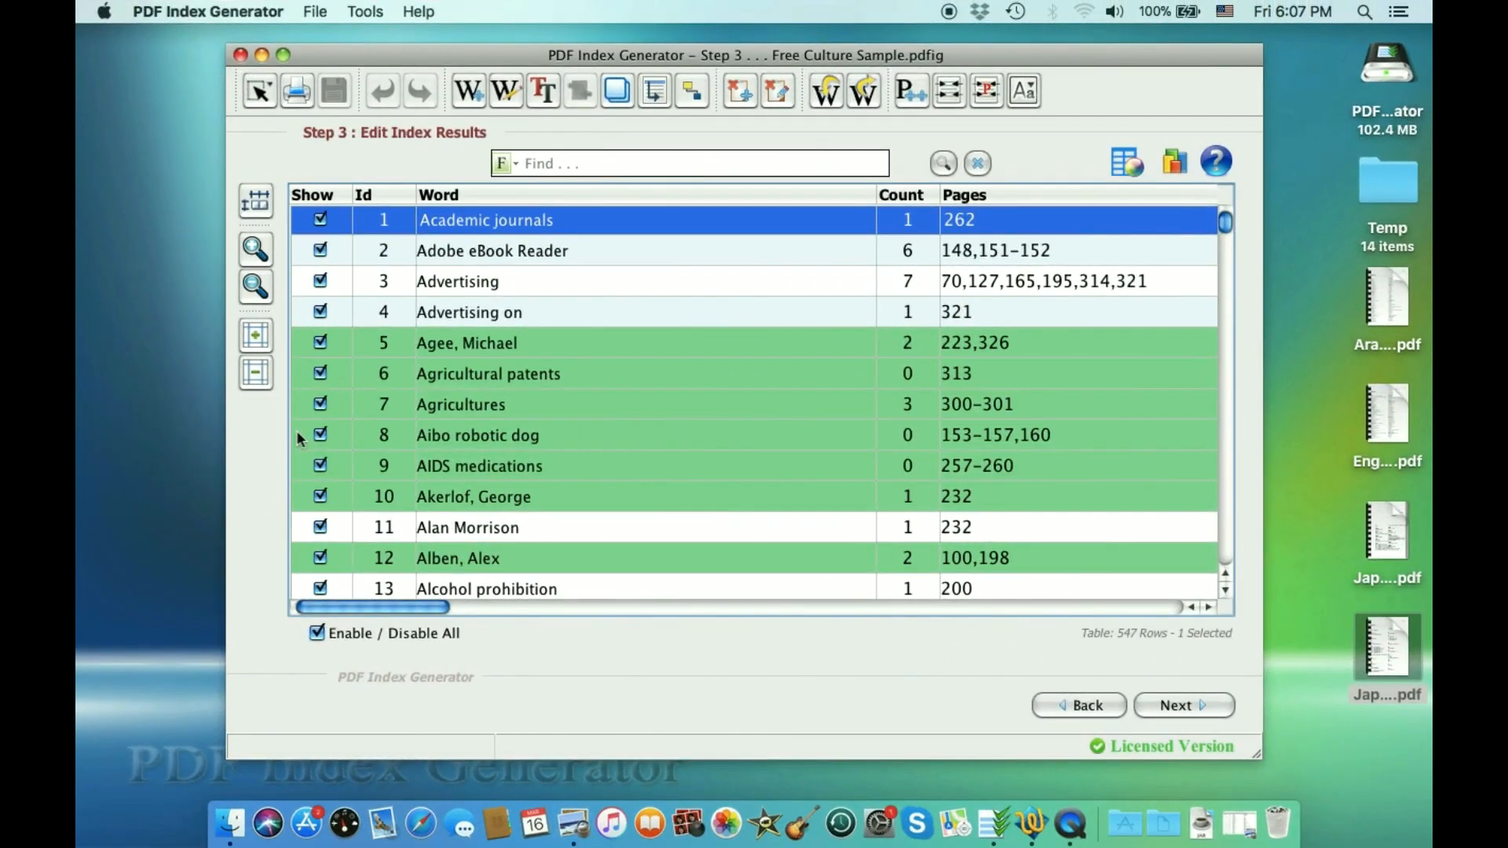
# - Browse the Mac results table from the Advertising entry, then open Tools > Settings
pyautogui.click(457, 281)
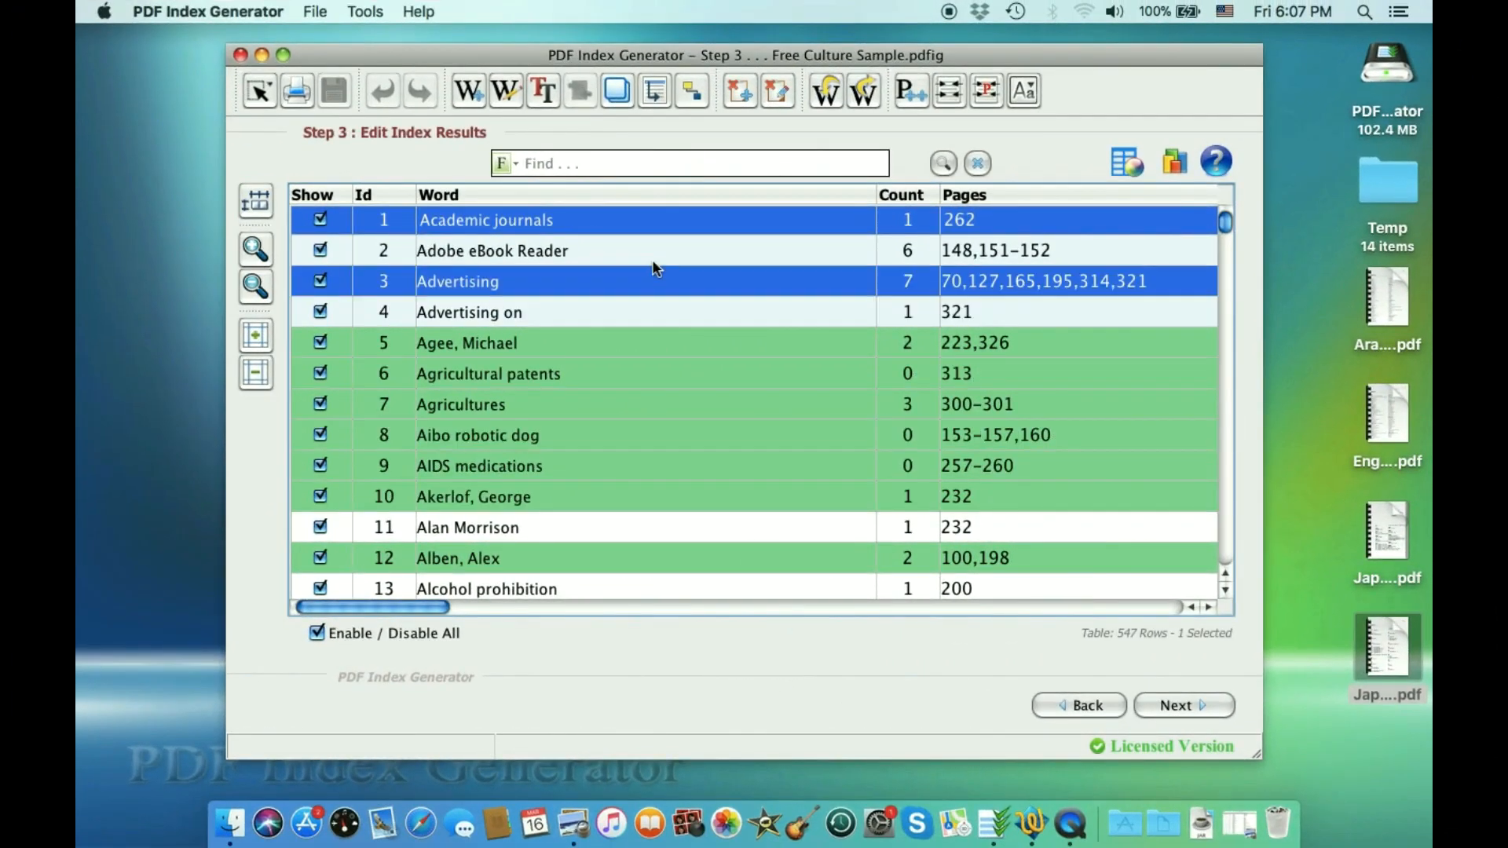
pyautogui.scroll(-3)
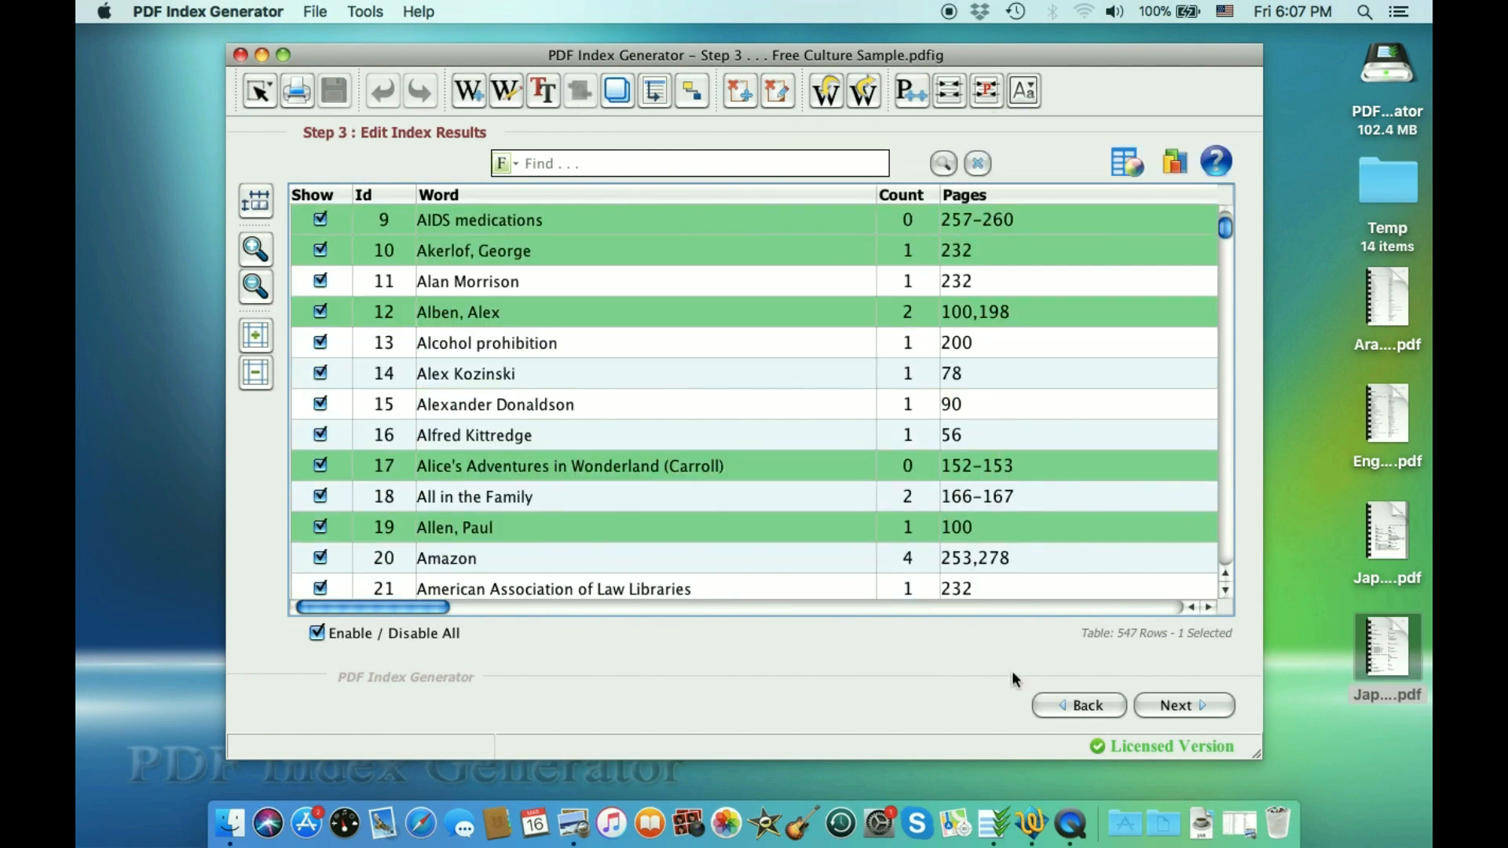
pyautogui.moveTo(835, 541)
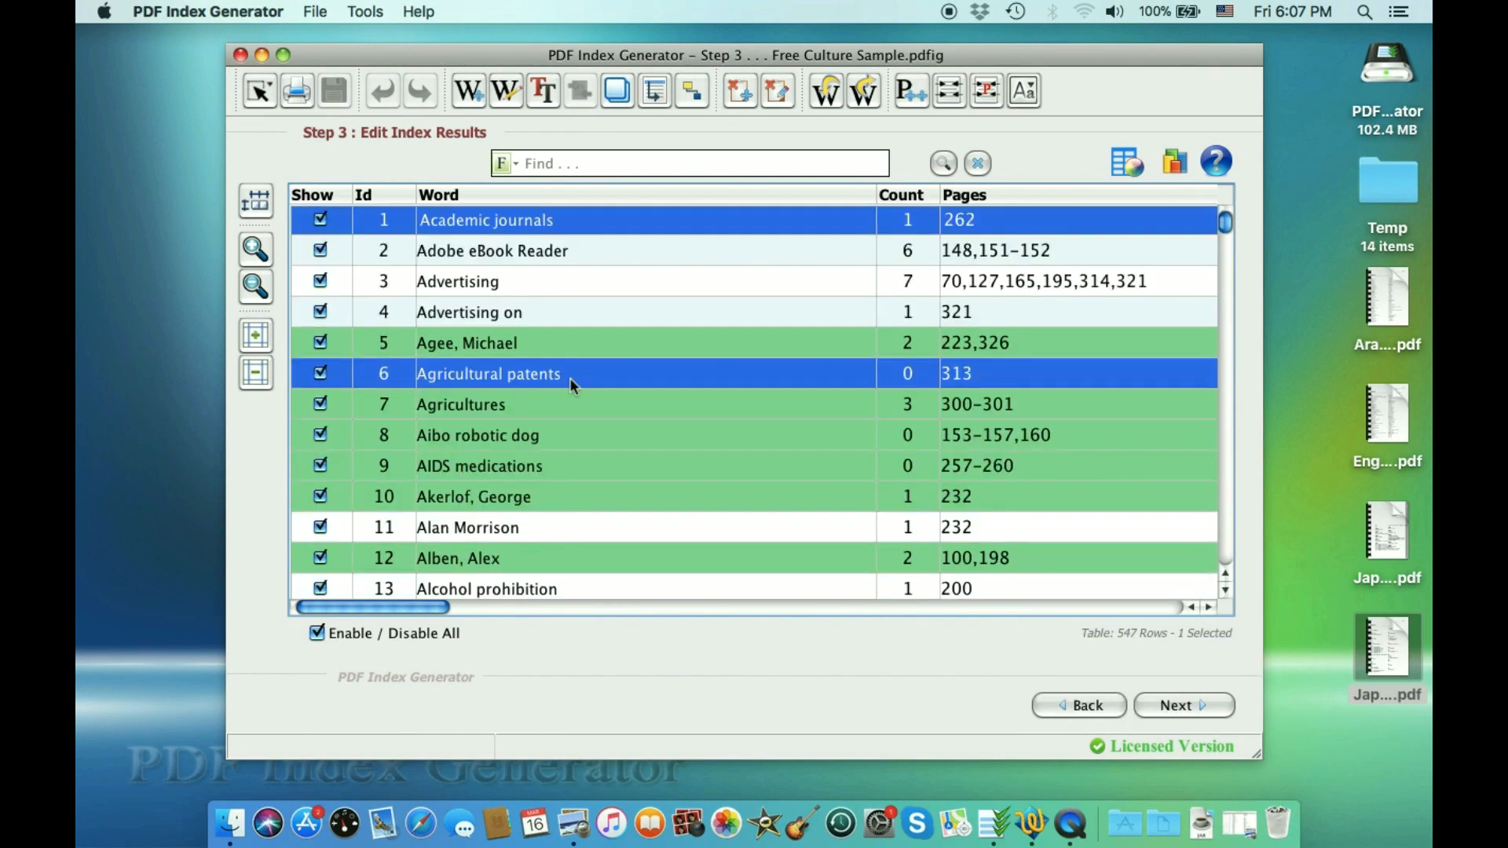
pyautogui.scroll(-3)
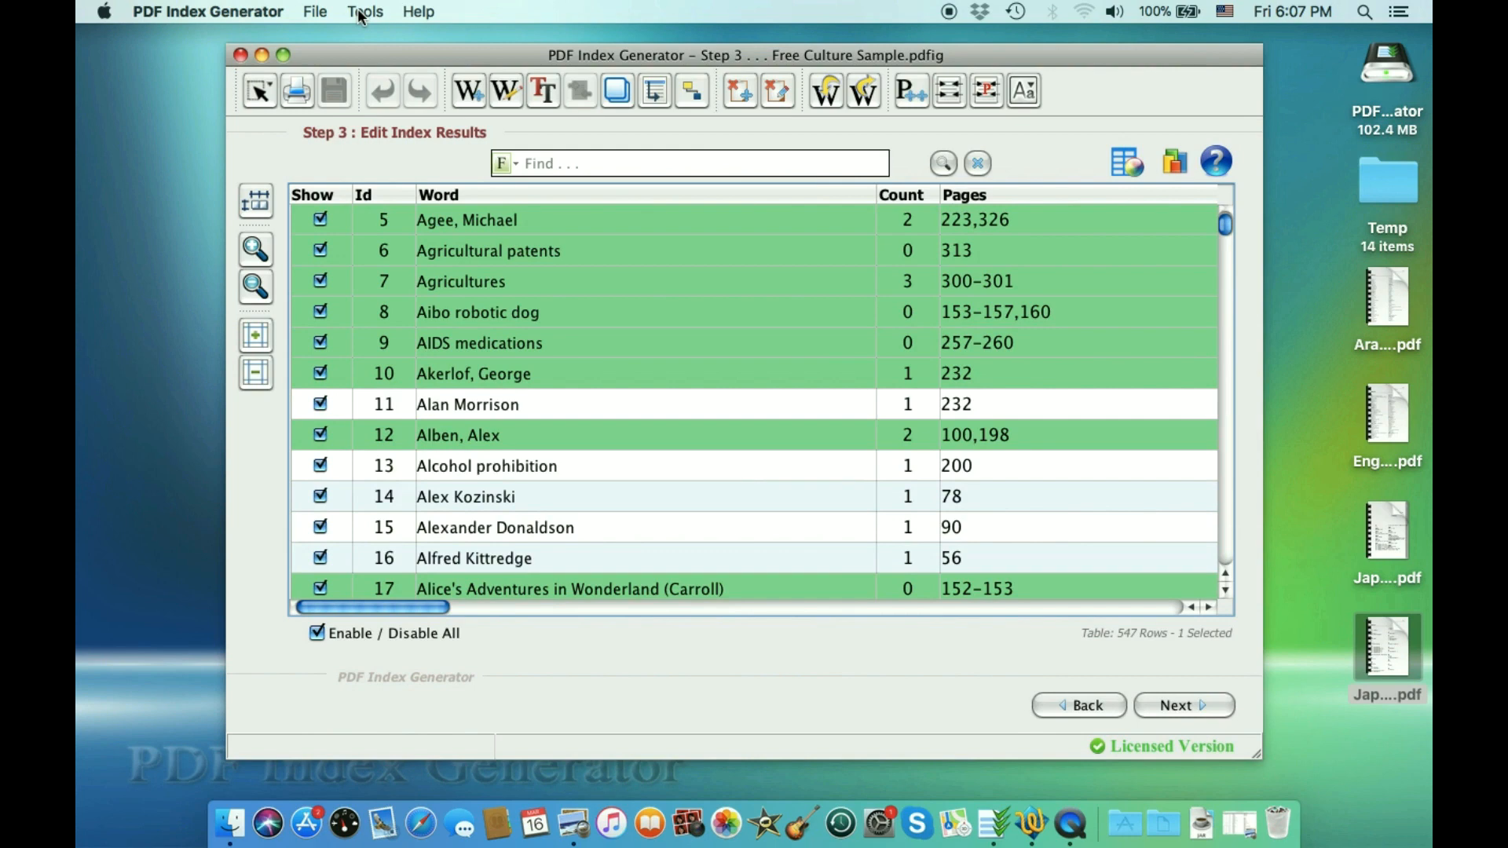
pyautogui.click(488, 249)
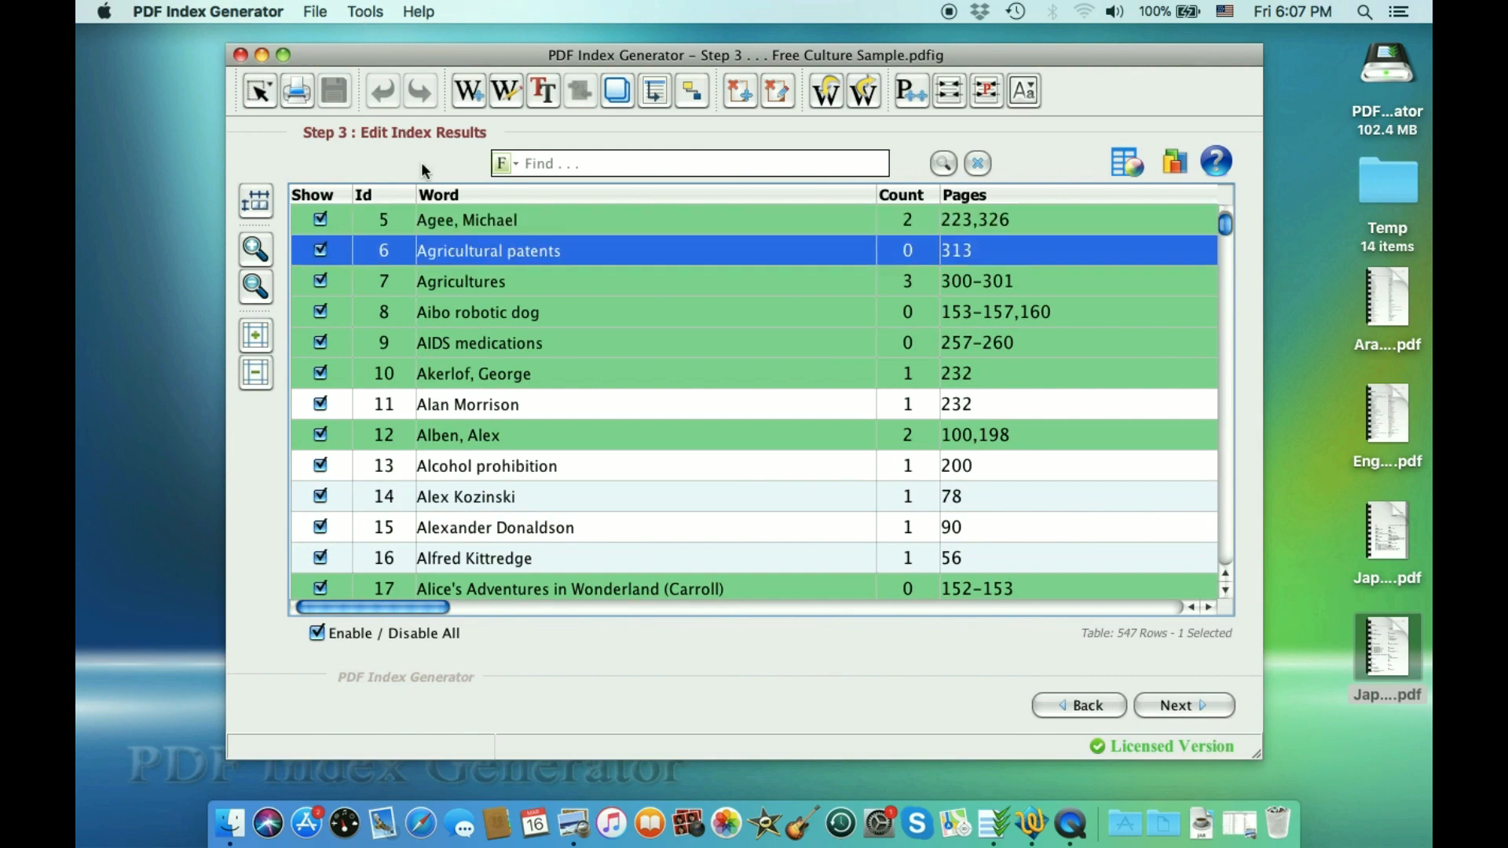
pyautogui.click(364, 12)
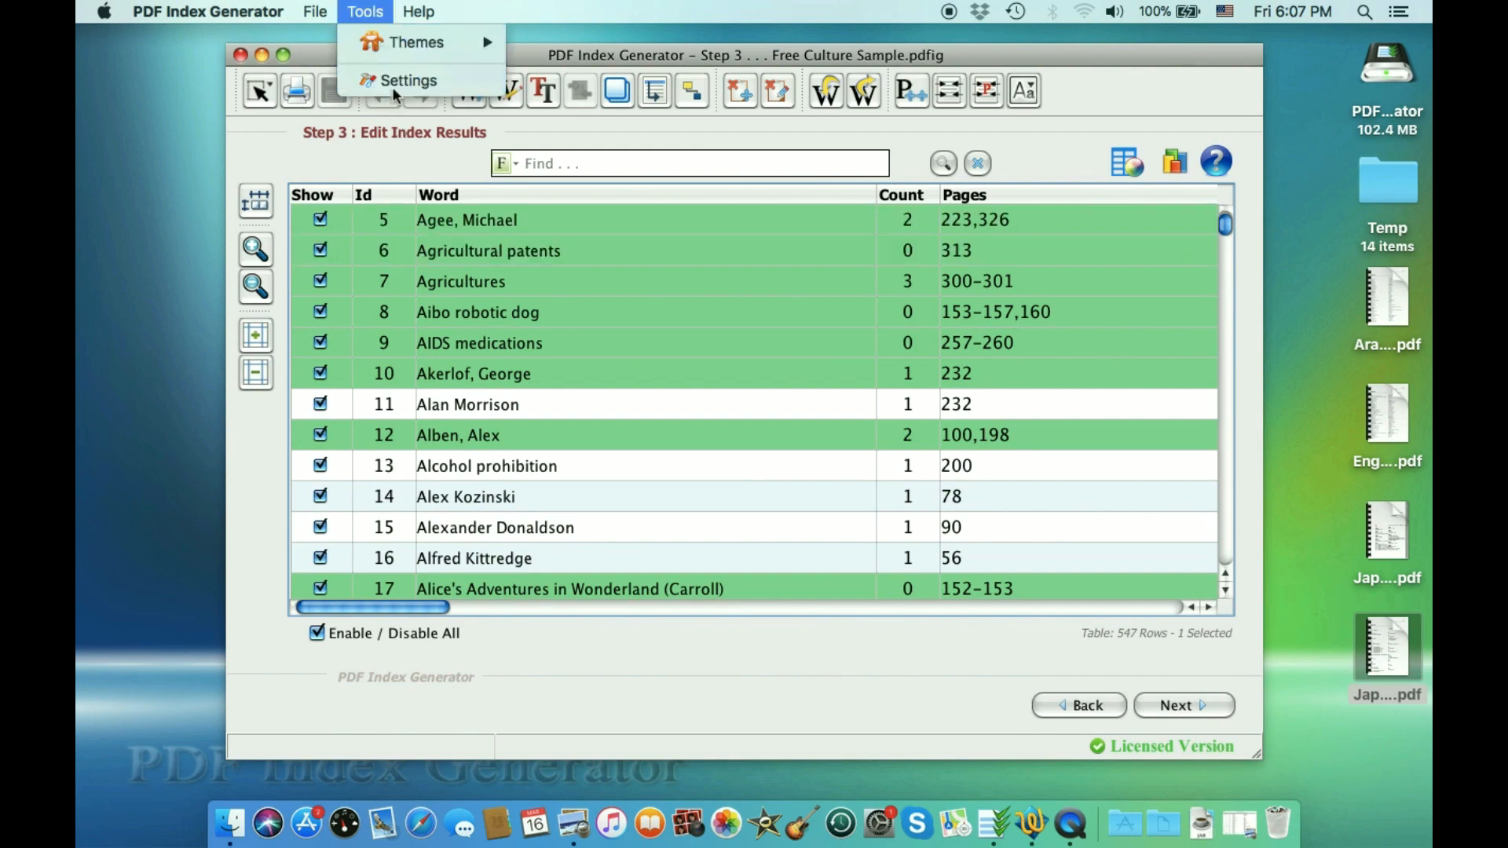
pyautogui.click(408, 81)
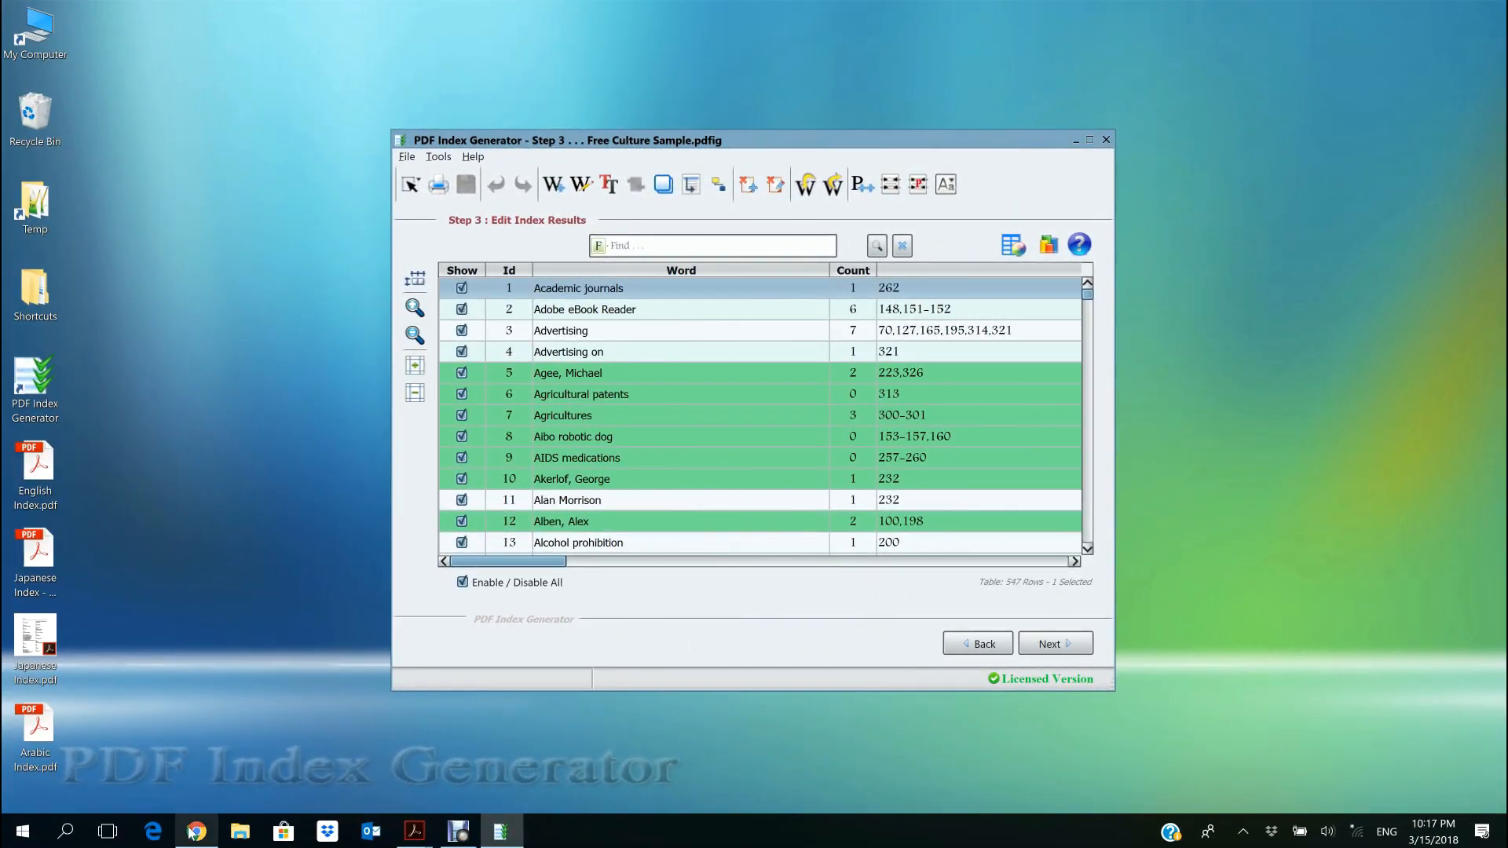
pyautogui.click(193, 830)
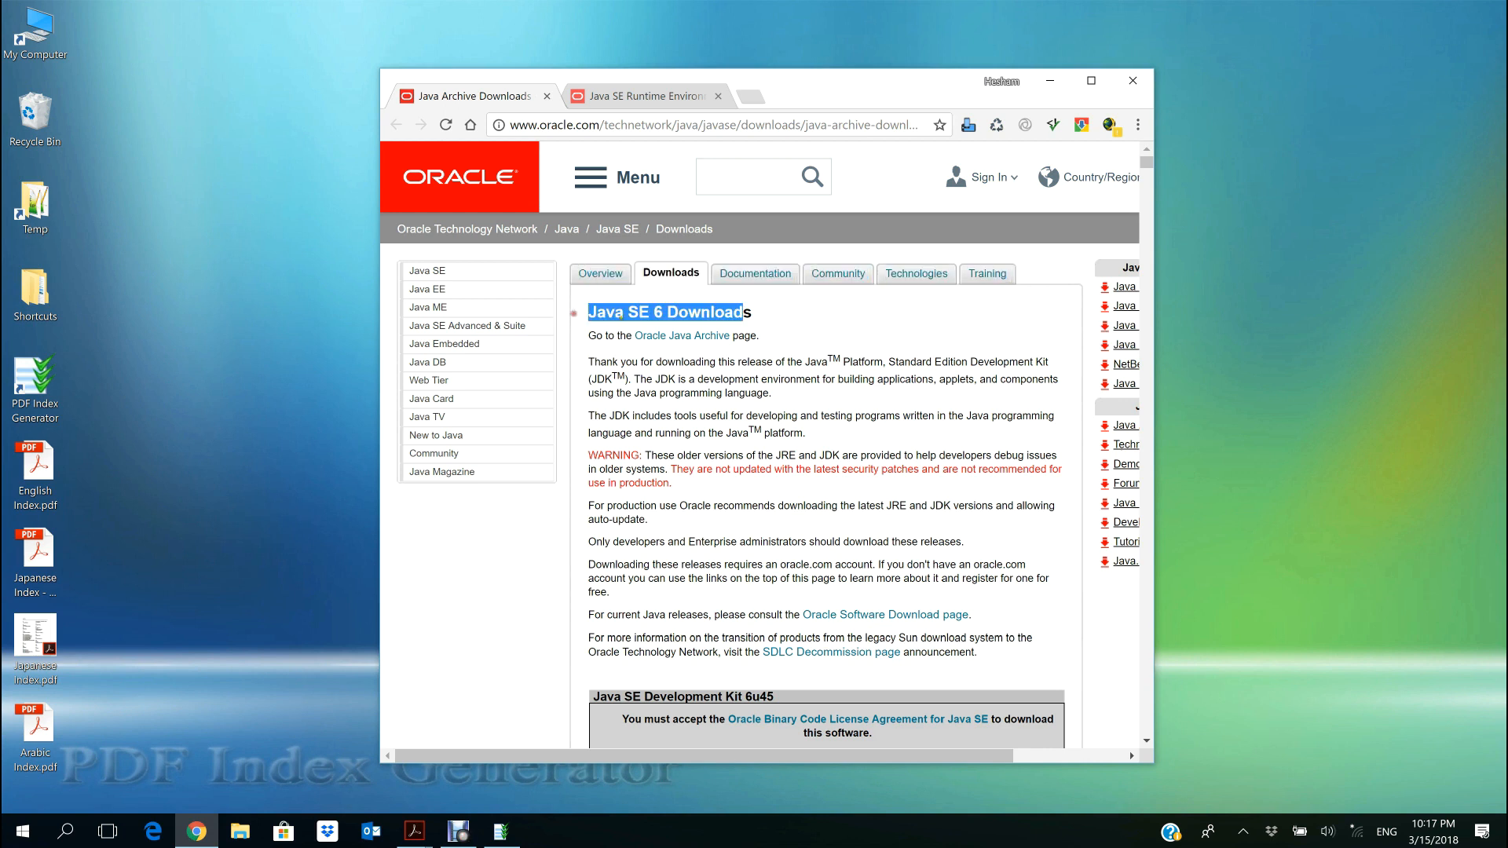
pyautogui.click(850, 420)
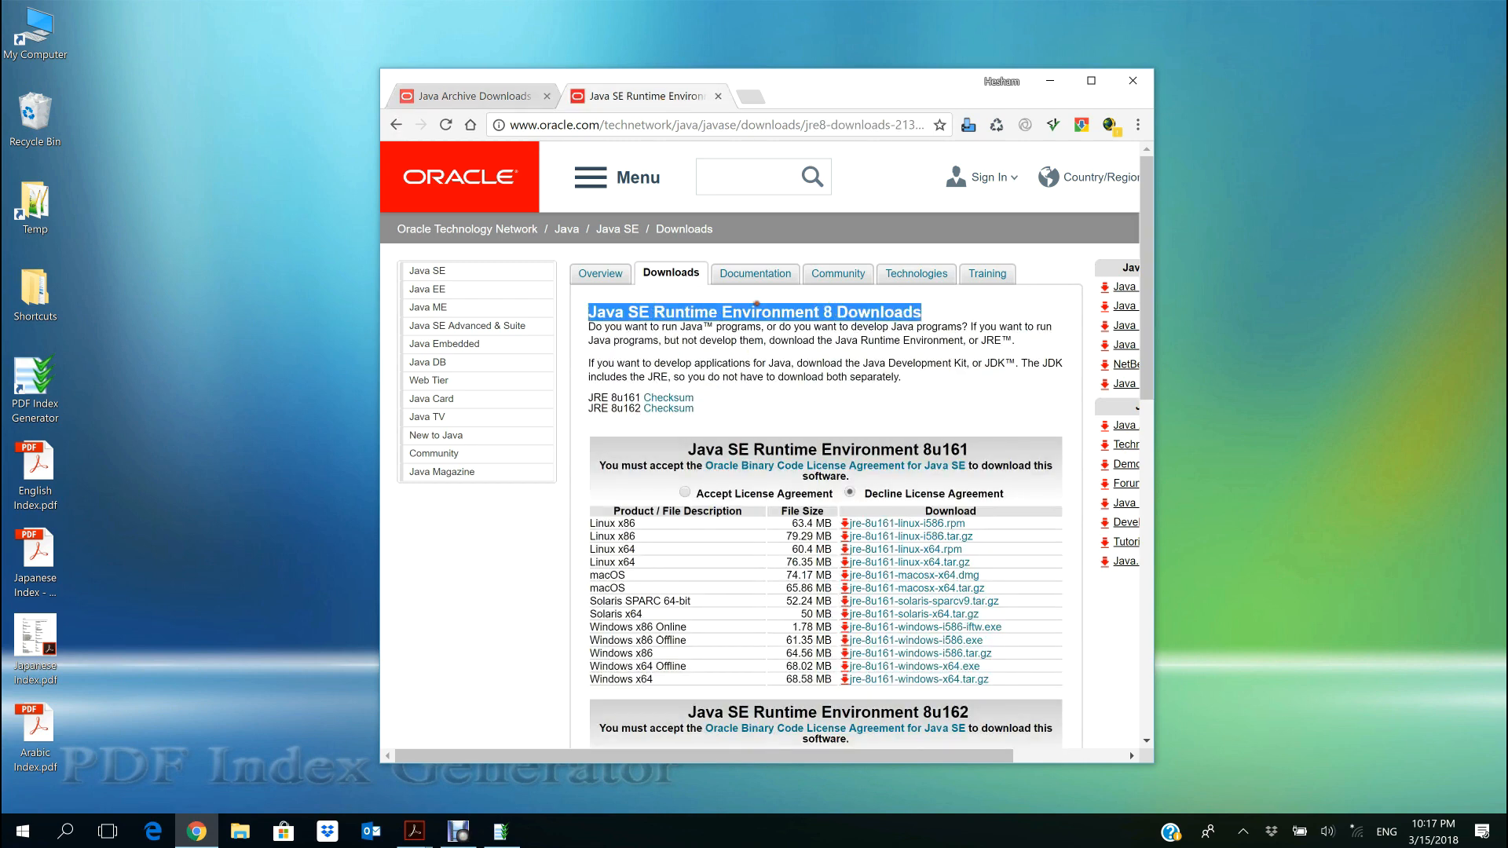
pyautogui.moveTo(827, 397)
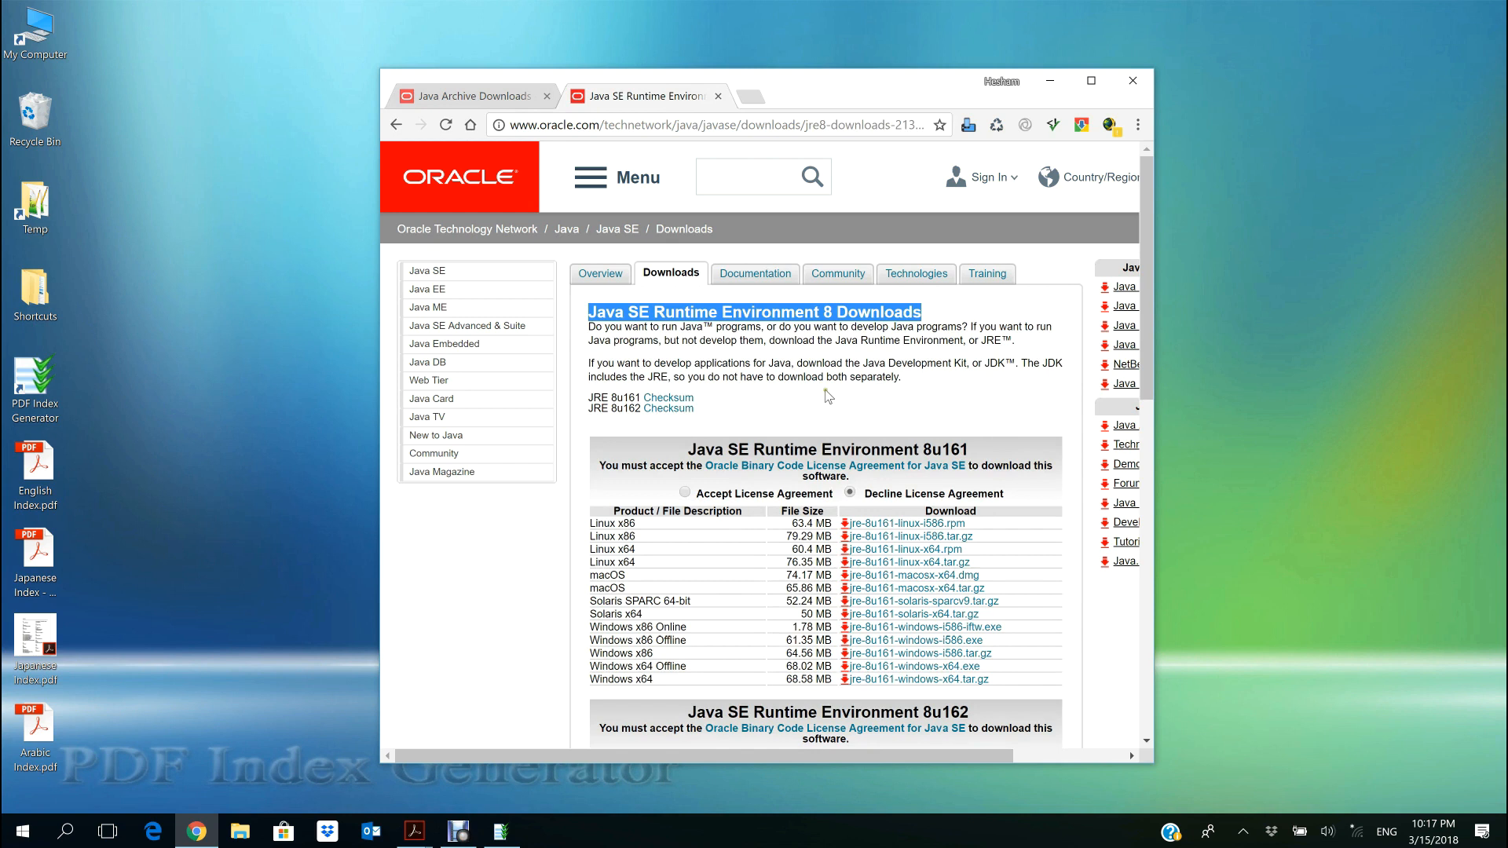
pyautogui.click(825, 396)
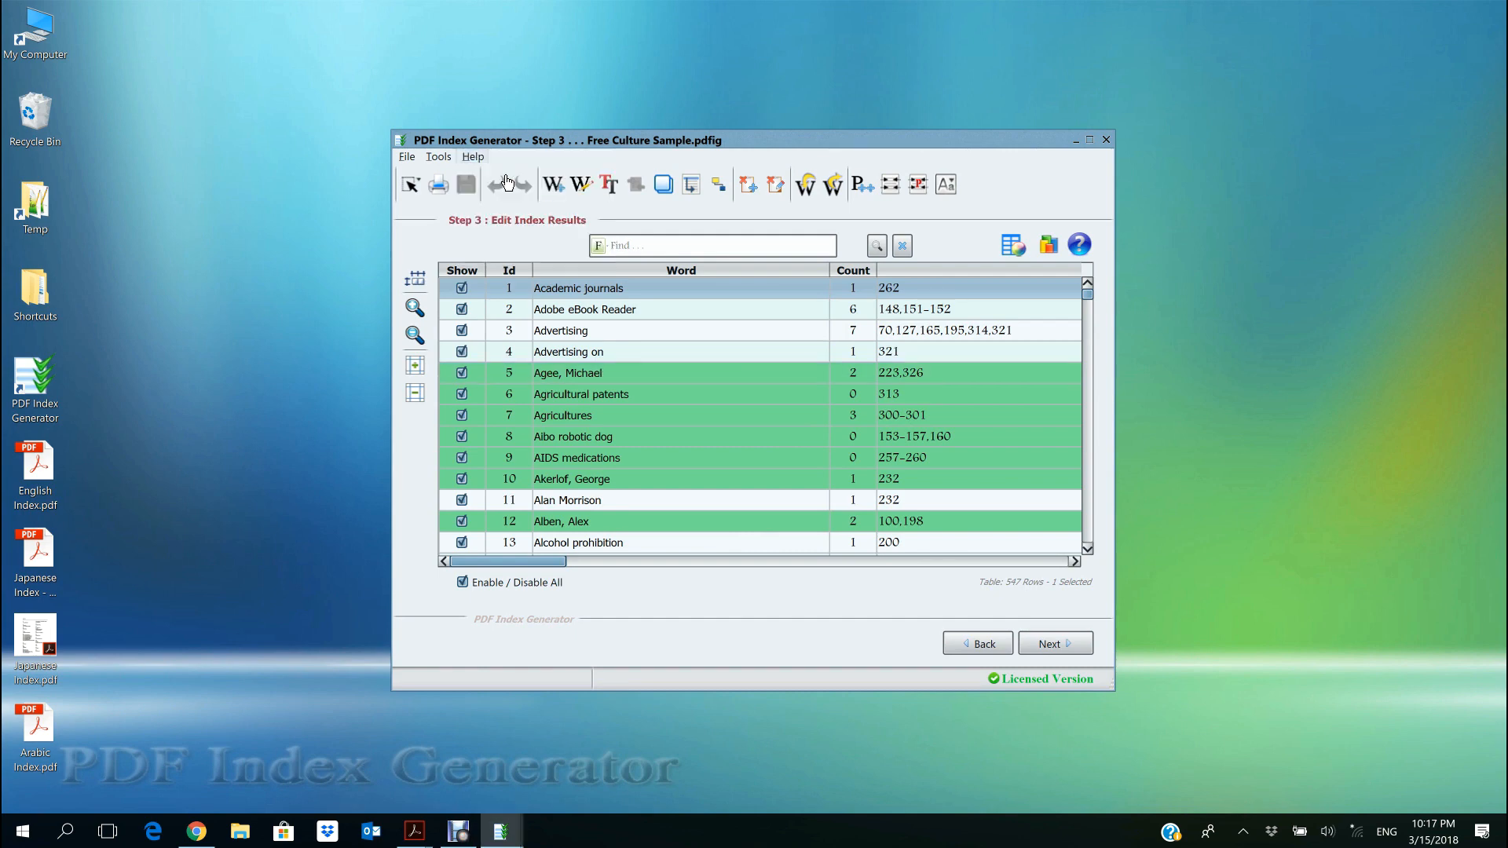
pyautogui.click(1079, 244)
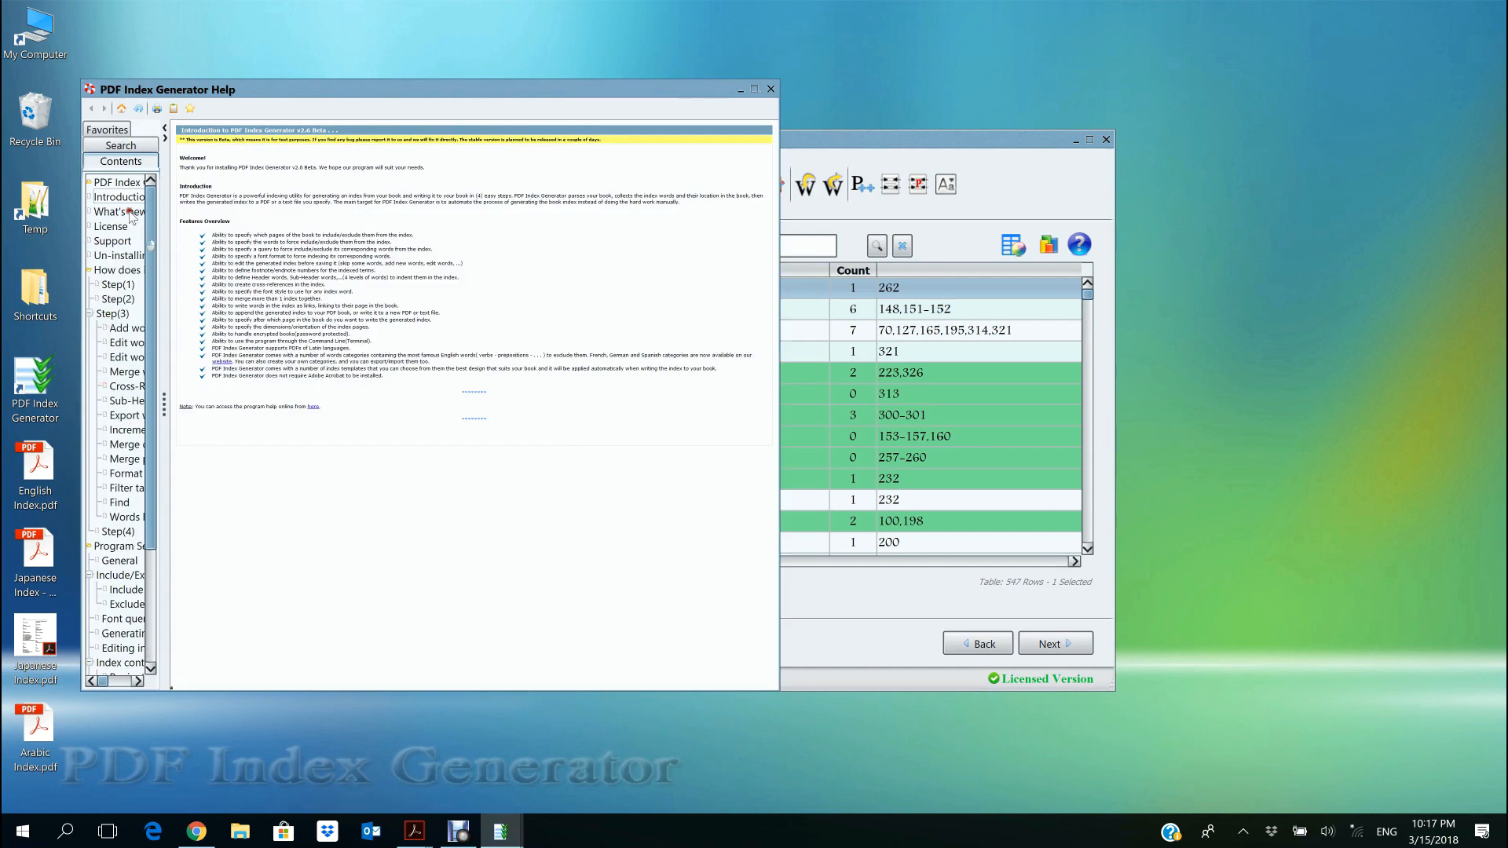
pyautogui.click(119, 211)
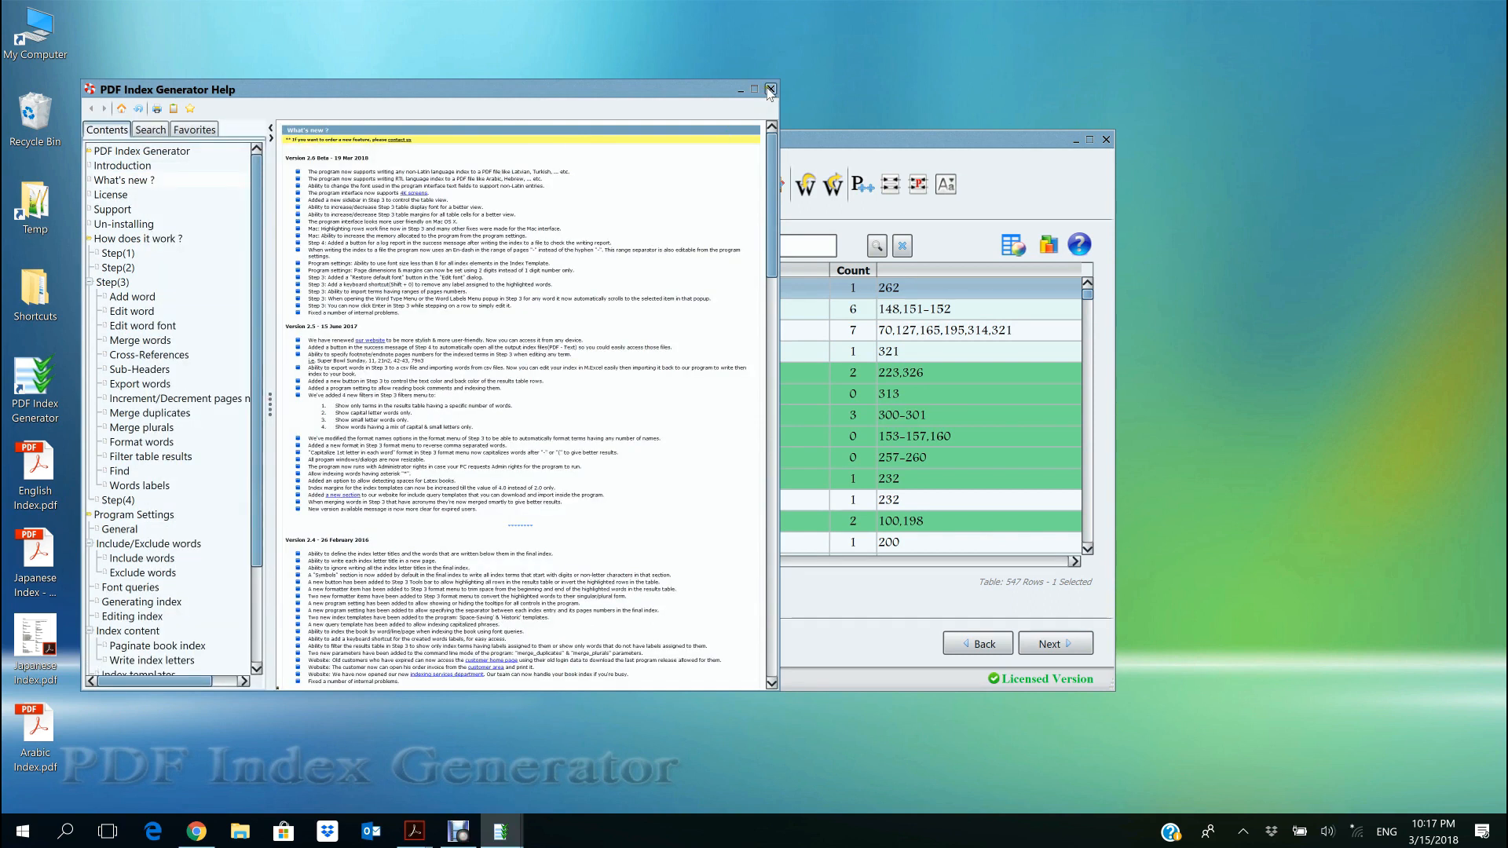
pyautogui.click(770, 89)
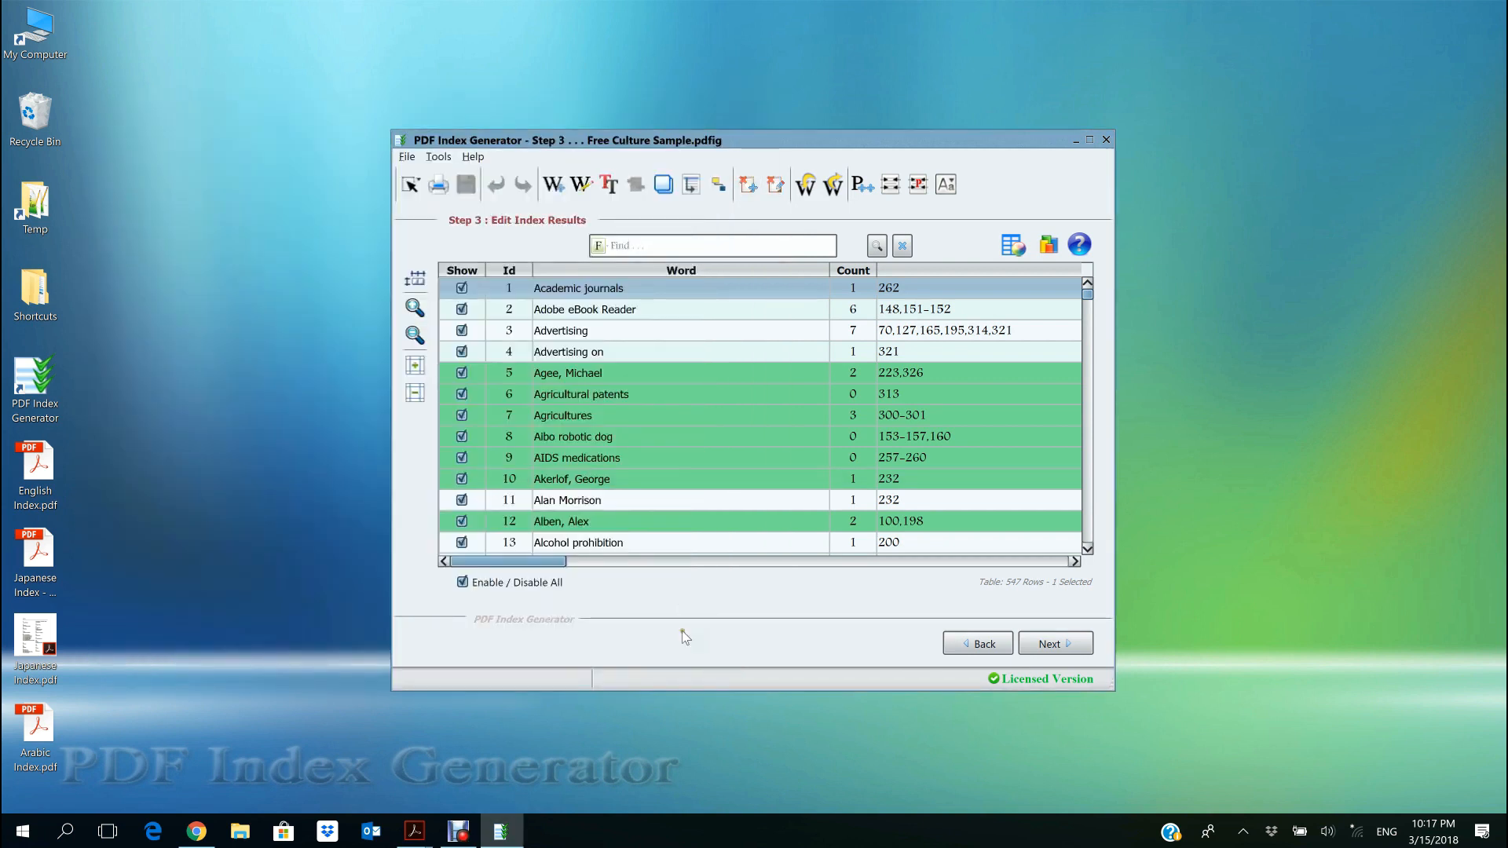